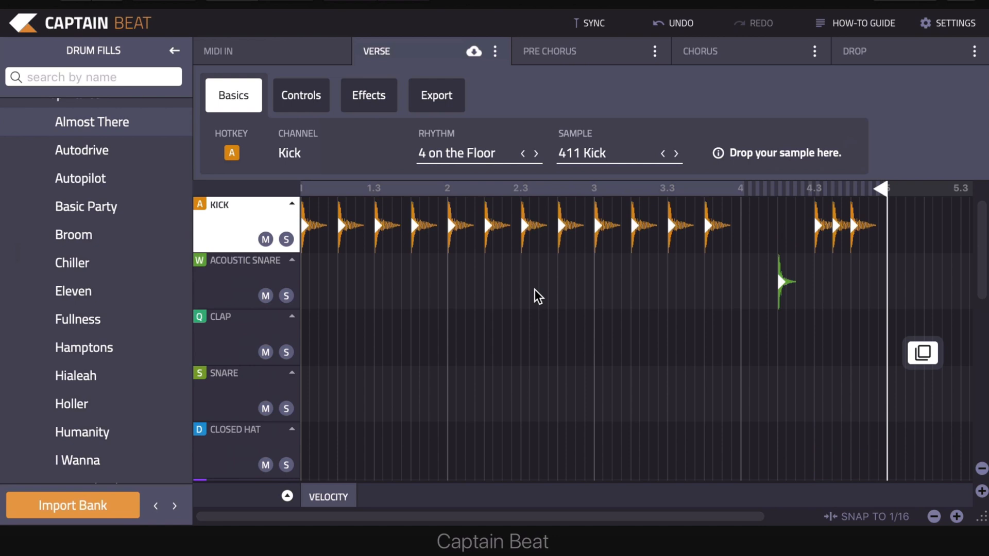
pyautogui.moveTo(352, 82)
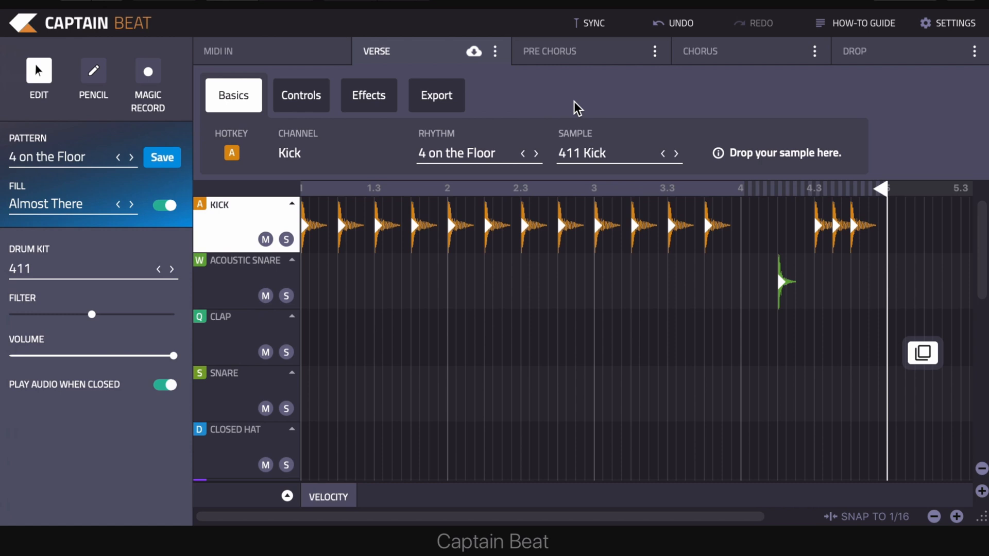
pyautogui.moveTo(40, 74)
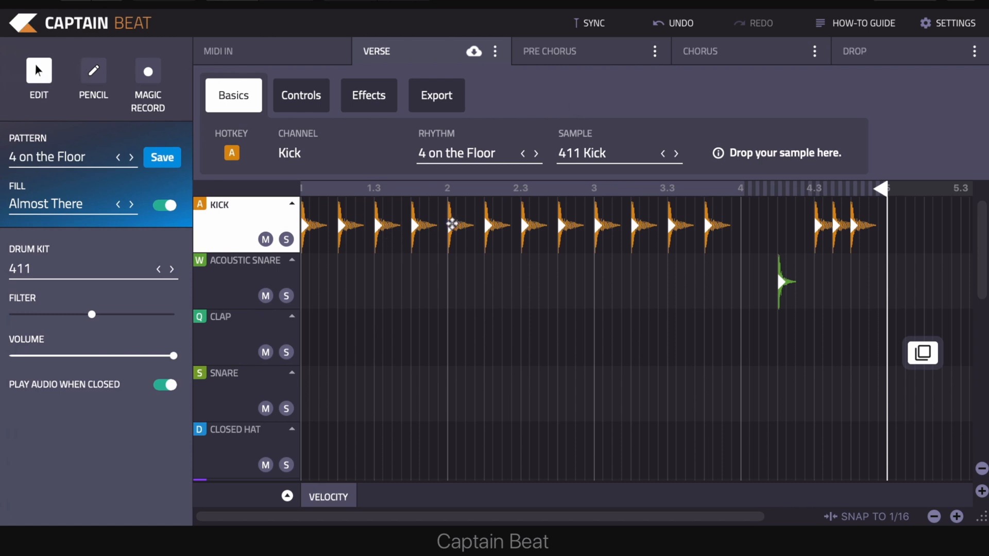
# Delete the kick hit at beat 2, then undo the edits to restore the original hits.
pyautogui.click(454, 225)
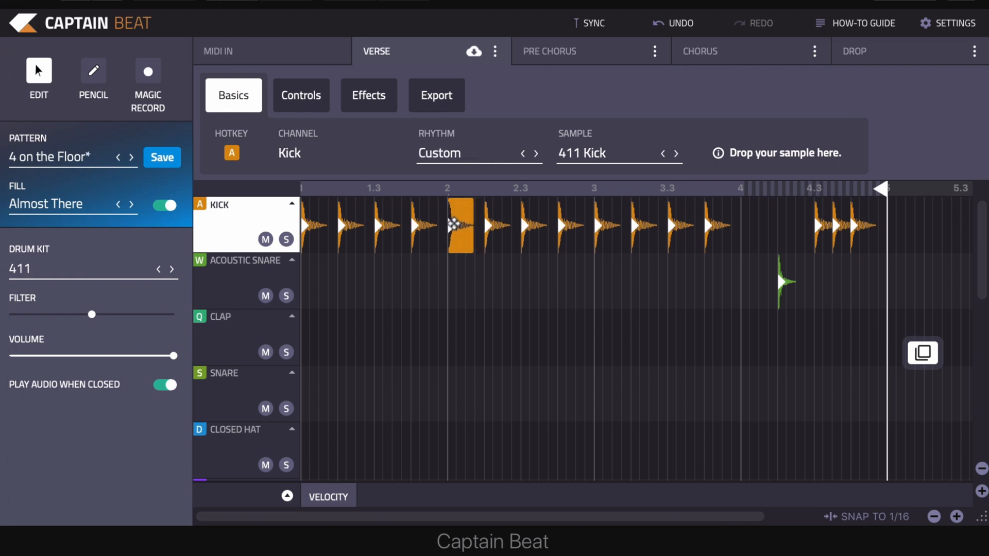
pyautogui.click(458, 227)
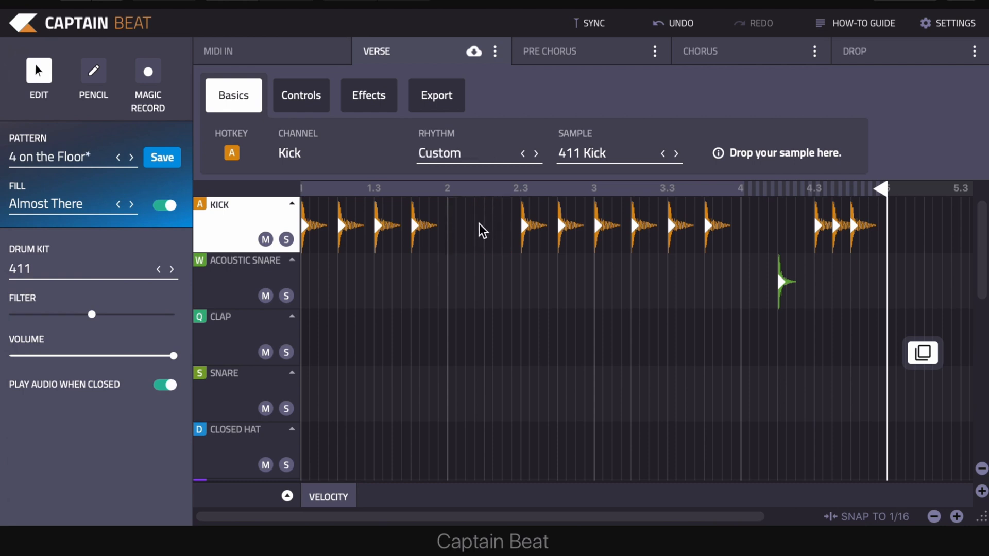
pyautogui.click(505, 226)
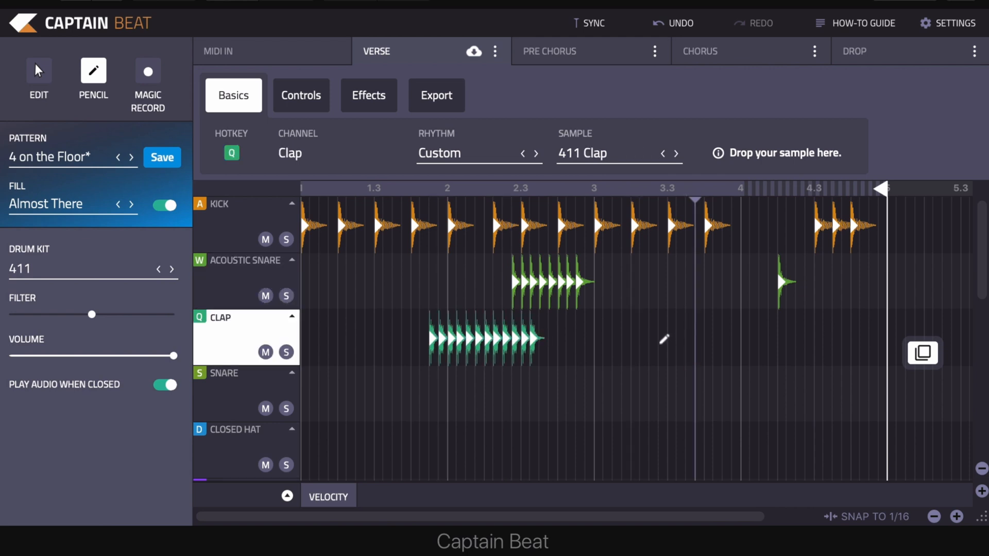
pyautogui.click(663, 339)
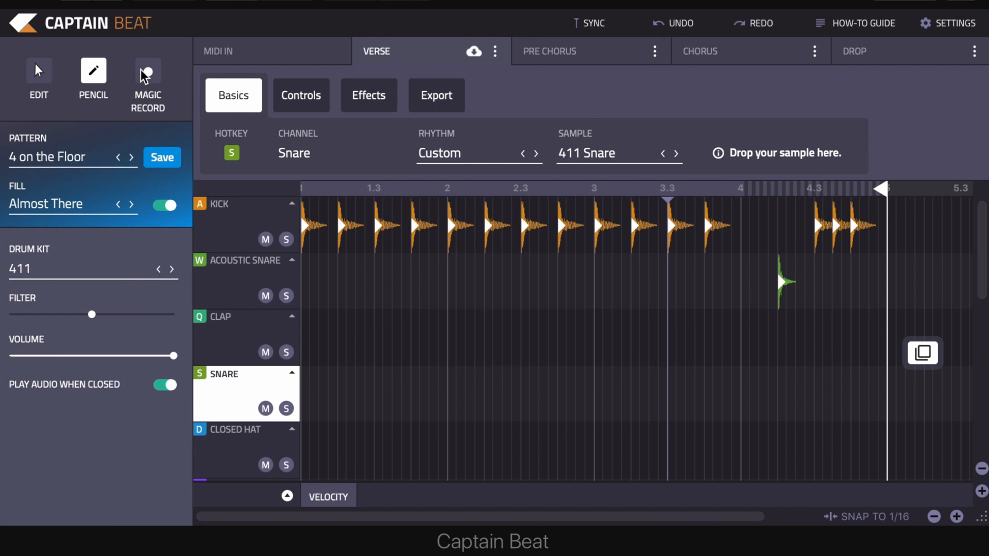
pyautogui.click(147, 70)
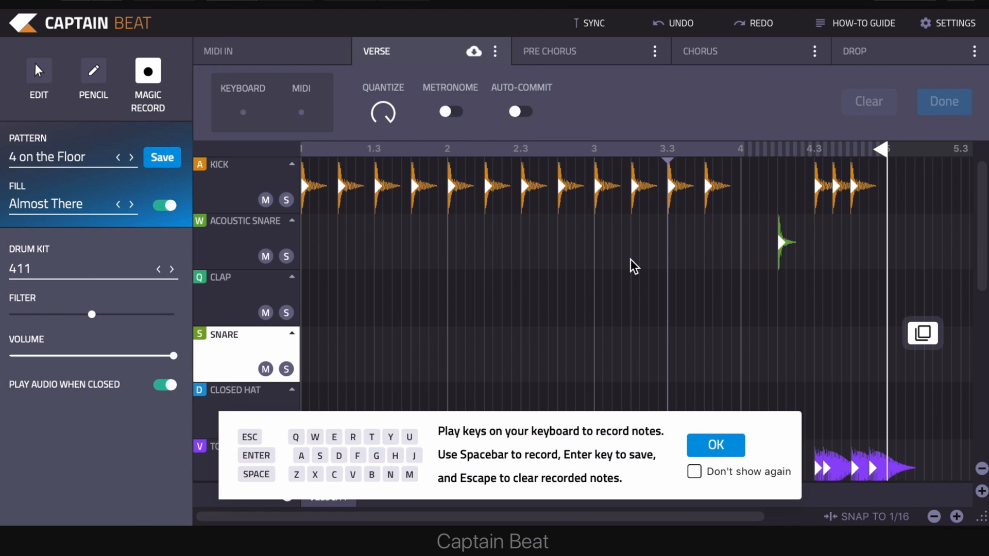
pyautogui.moveTo(373, 477)
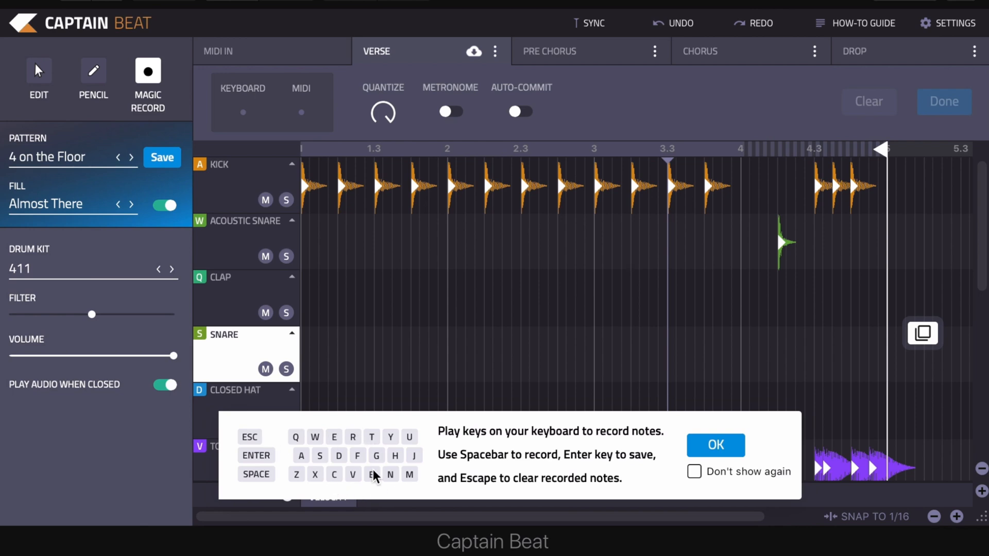
pyautogui.click(715, 444)
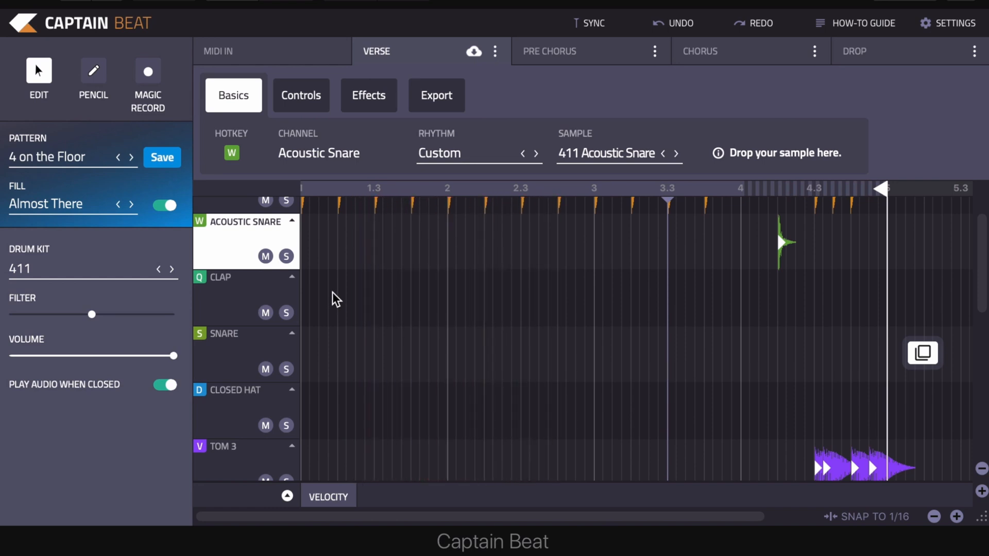
pyautogui.moveTo(179, 112)
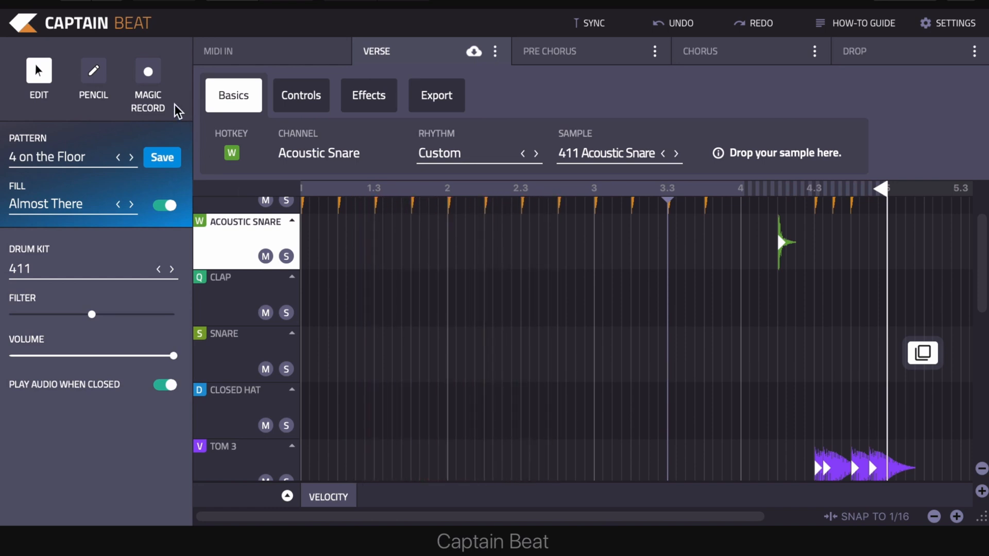
# Magic-record two Acoustic Snare hits with Auto-Commit on and the metronome toggled.
pyautogui.click(148, 70)
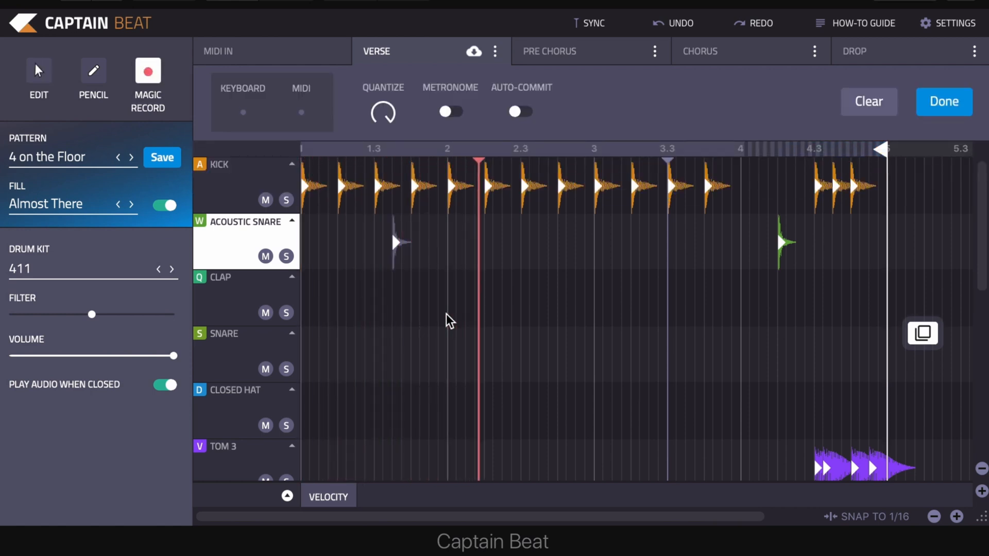
pyautogui.click(542, 242)
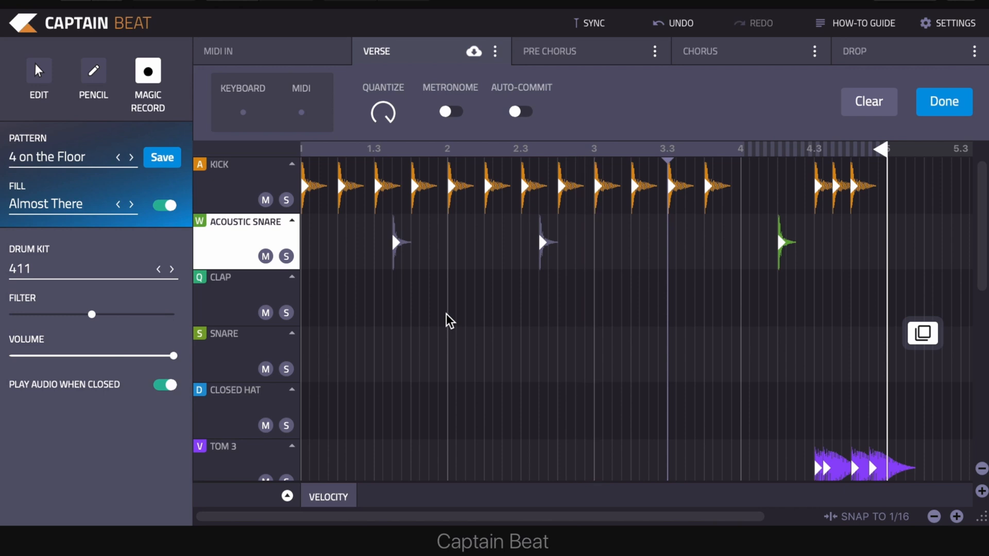
pyautogui.moveTo(438, 271)
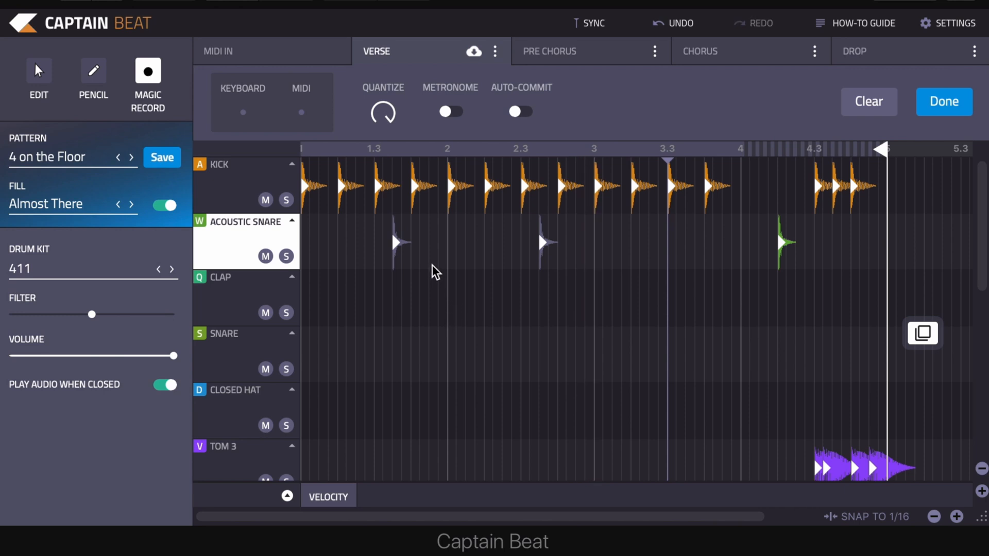
pyautogui.moveTo(460, 248)
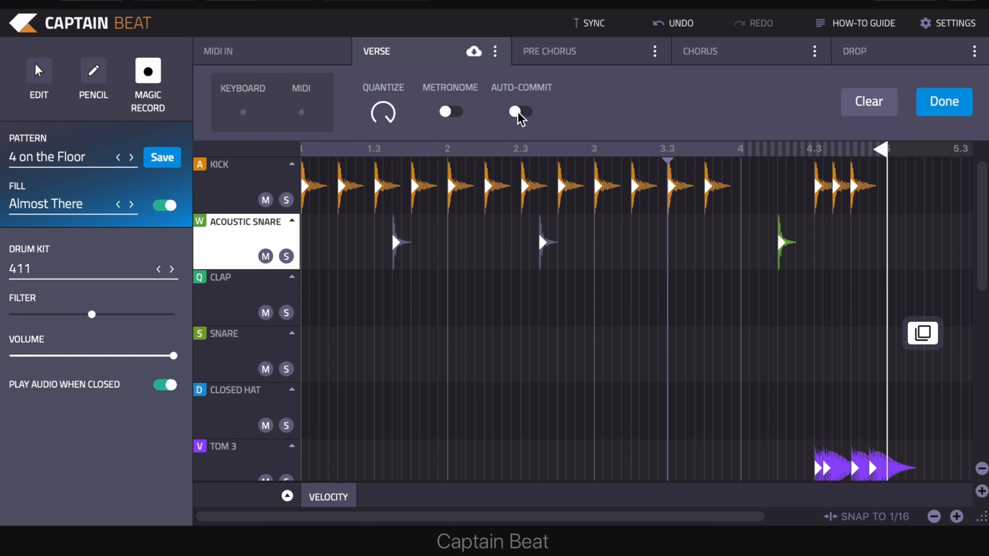
pyautogui.click(520, 111)
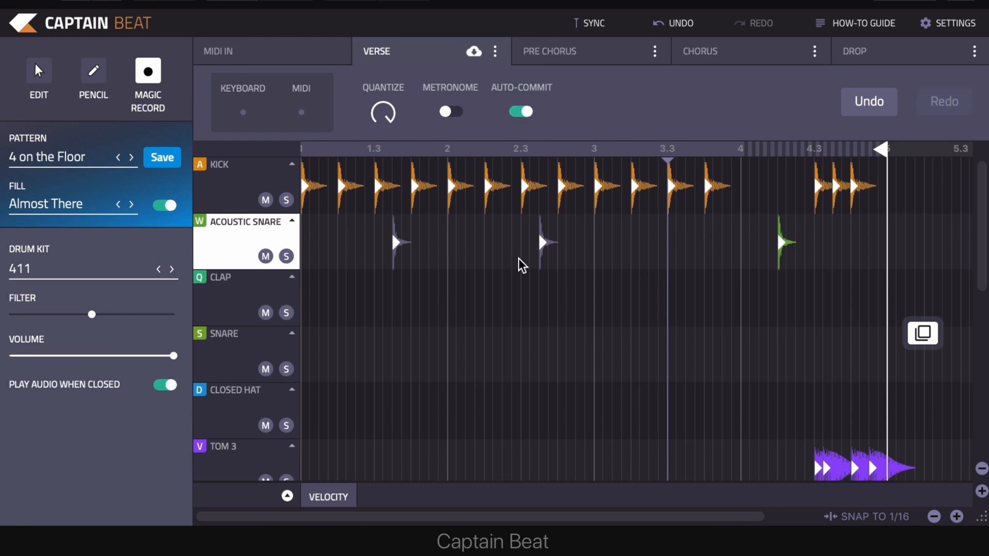
pyautogui.moveTo(391, 255)
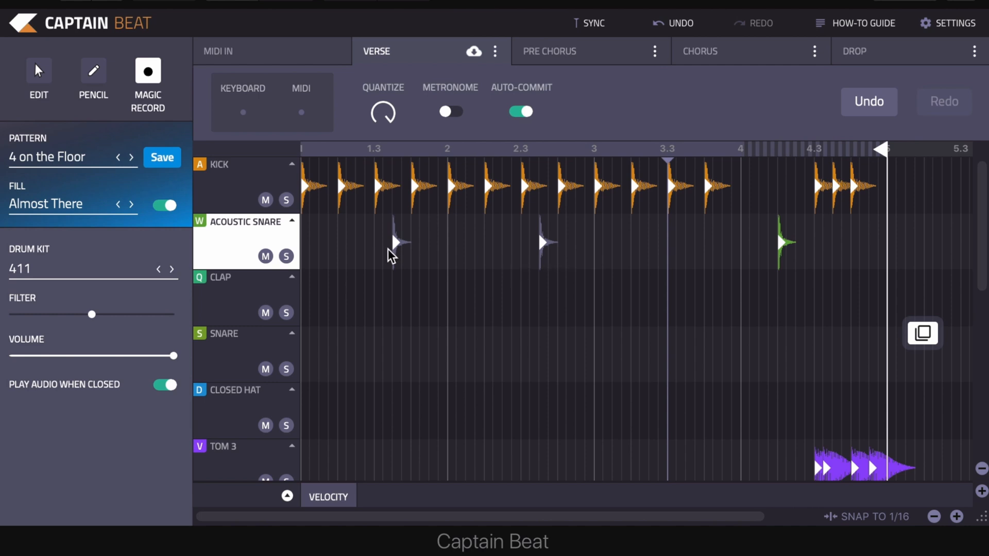
pyautogui.click(449, 111)
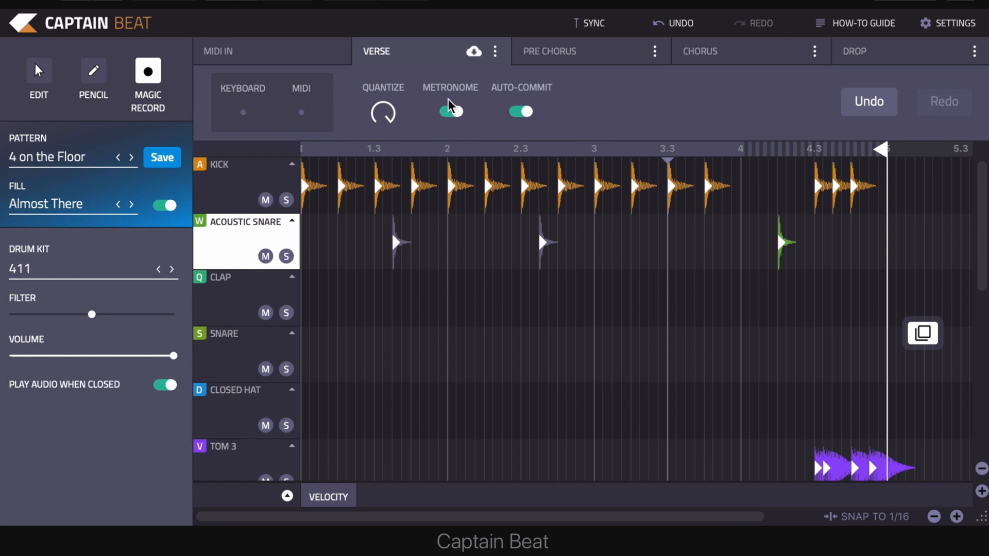
pyautogui.click(450, 111)
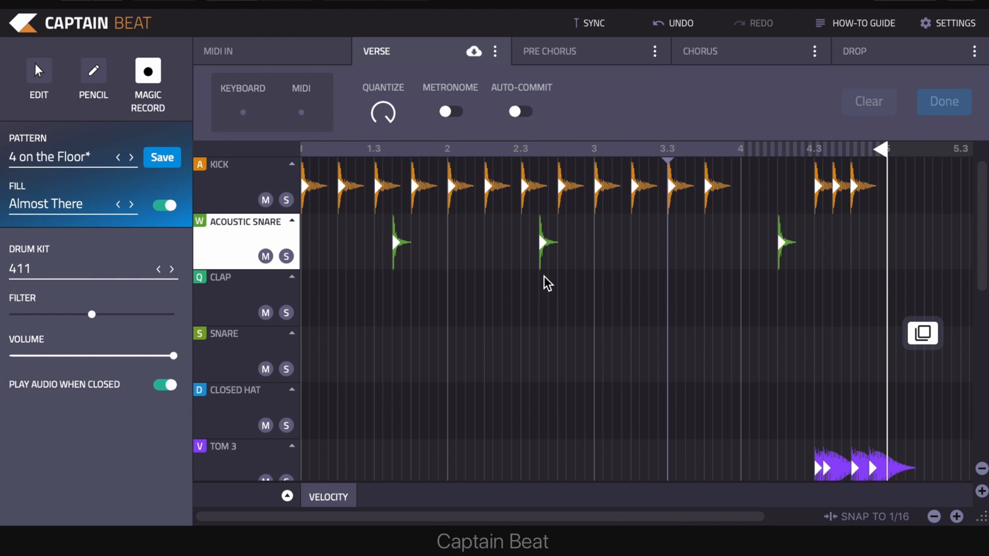
pyautogui.moveTo(75, 157)
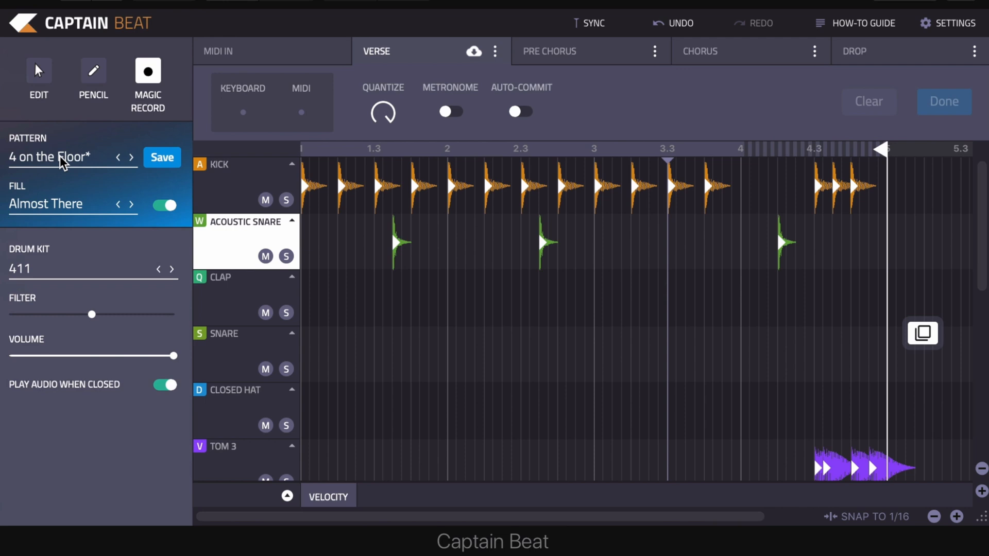
# Load Deep Tech 125 from the official bank's House patterns and close the Patterns panel.
pyautogui.click(48, 157)
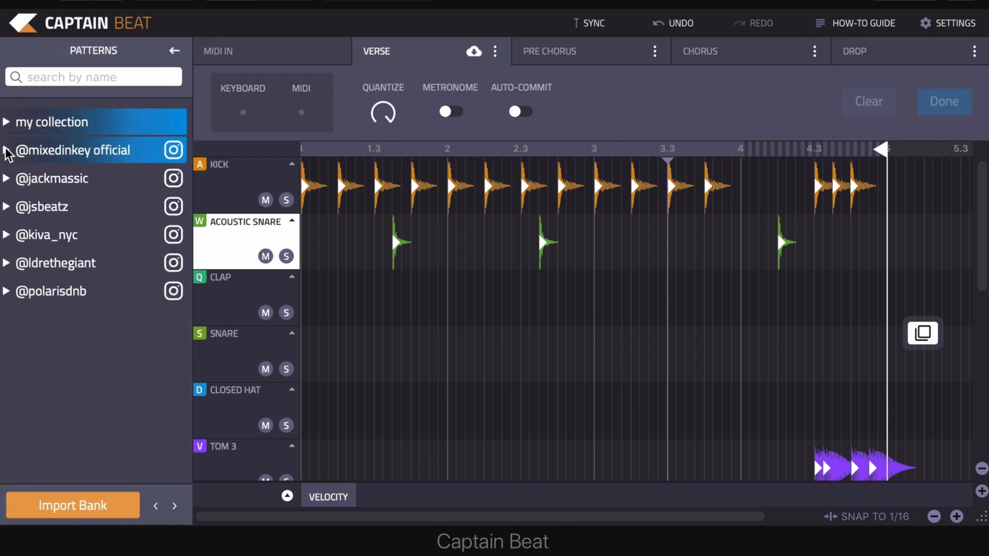
pyautogui.click(76, 150)
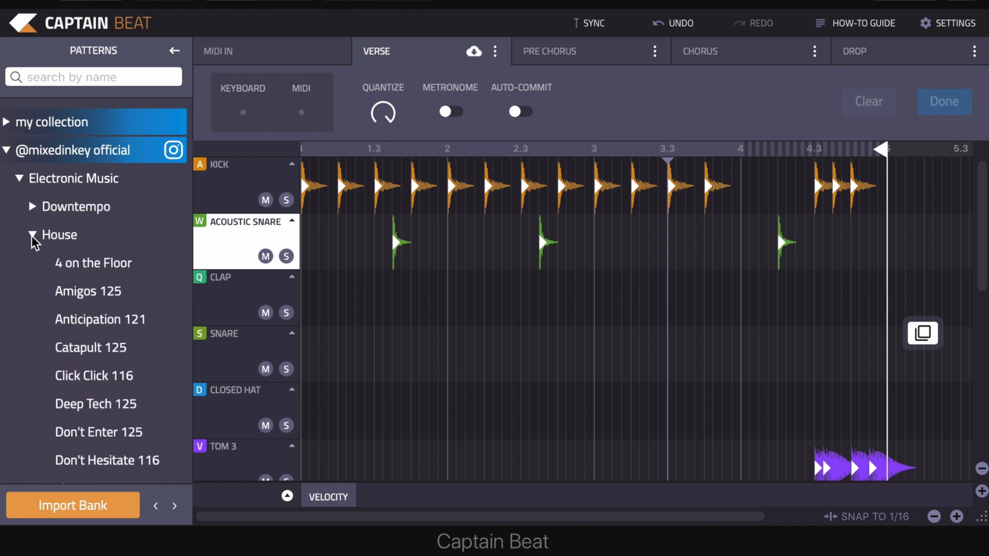
pyautogui.scroll(-3)
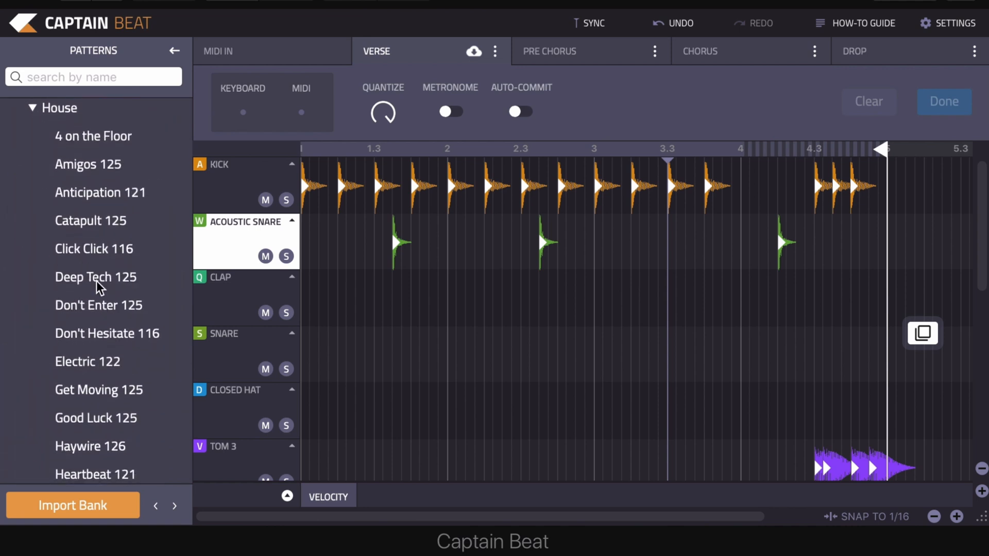
pyautogui.click(96, 277)
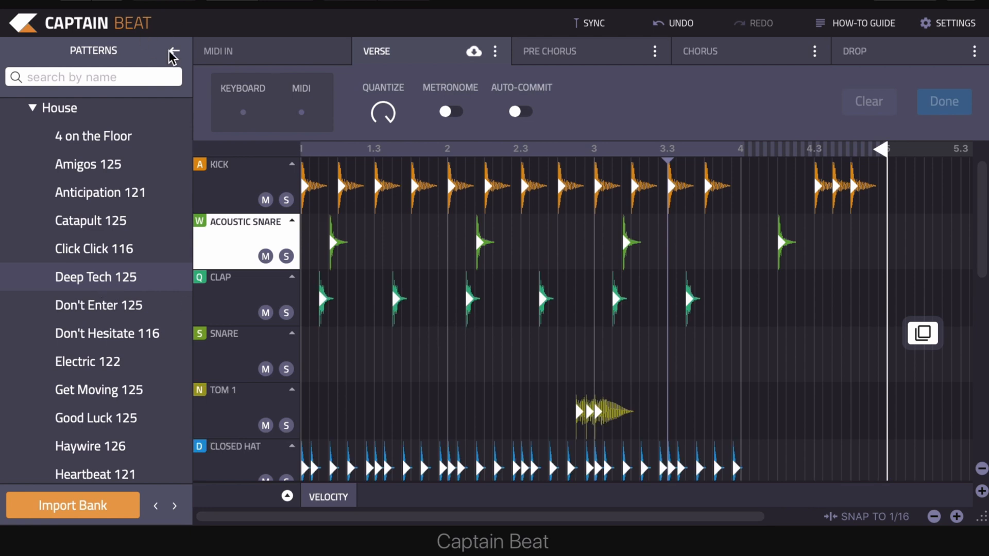
pyautogui.click(175, 51)
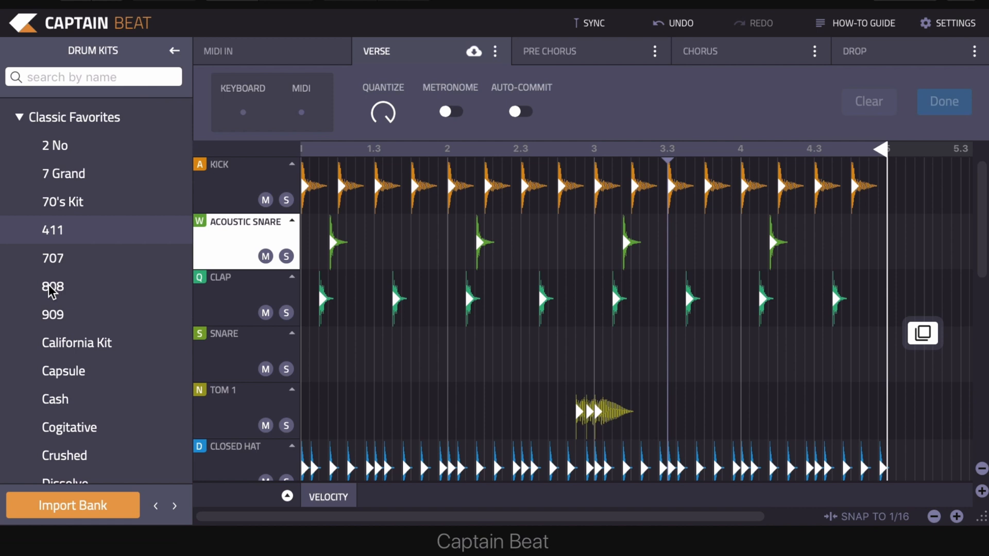
pyautogui.moveTo(49, 321)
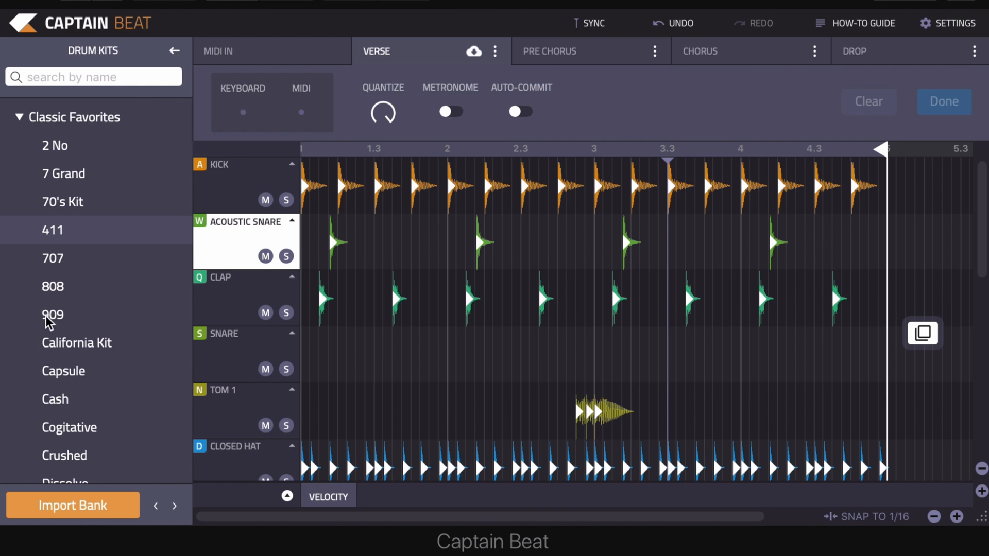
# Choose the 808 kit under Classic Favorites in the Drum Kits panel.
pyautogui.click(53, 286)
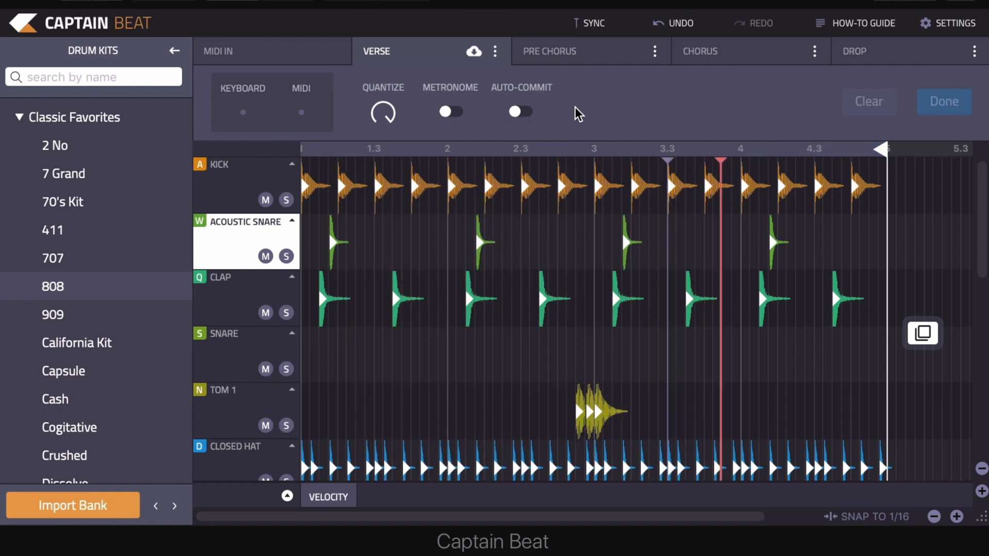
pyautogui.scroll(-3)
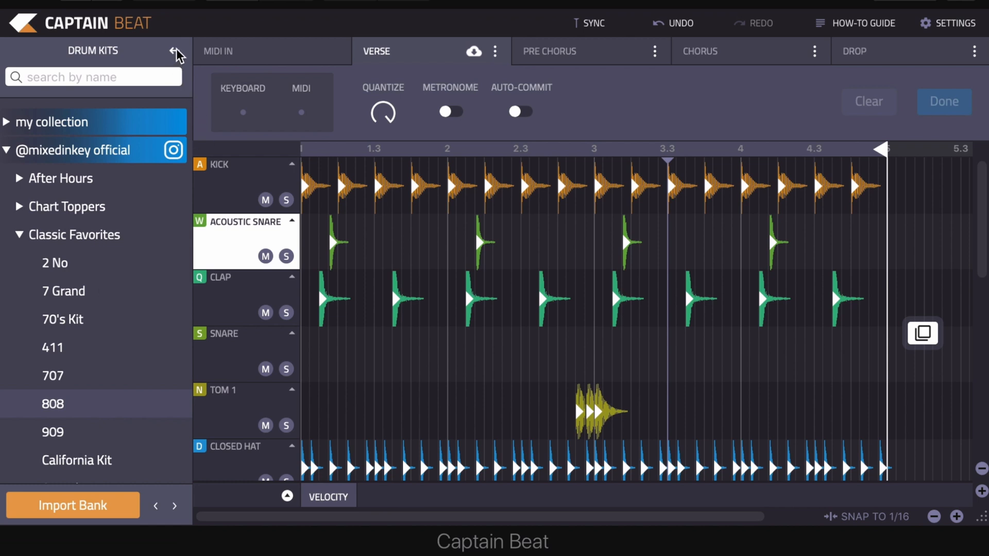
# Close Drum Kits, open the Drum Fills list and expand its Electronic Music collection.
pyautogui.click(175, 54)
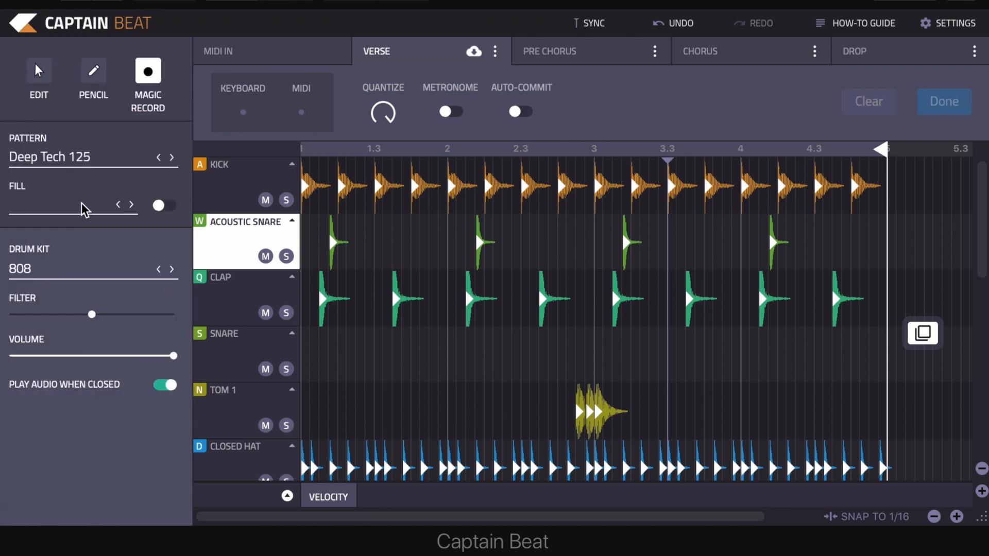
pyautogui.click(163, 205)
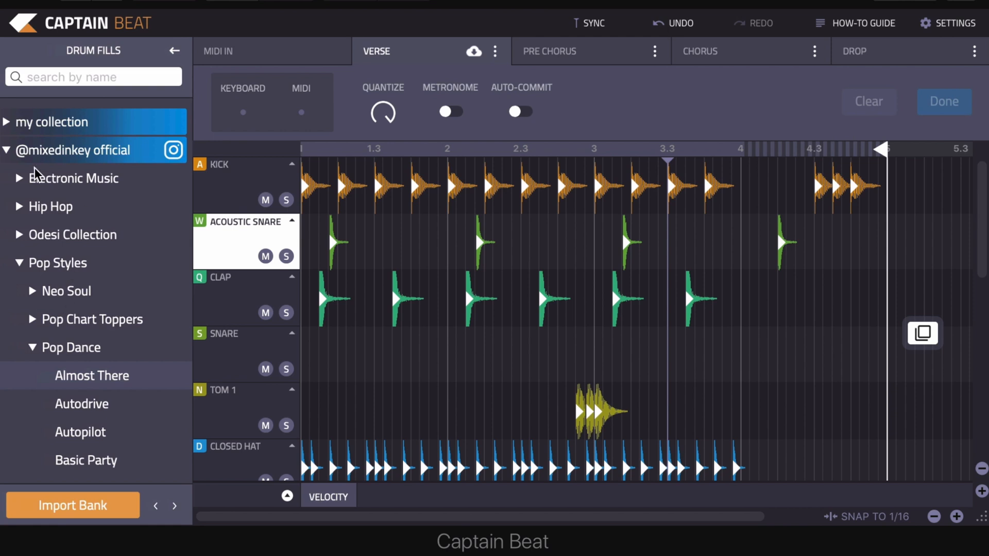
pyautogui.click(74, 177)
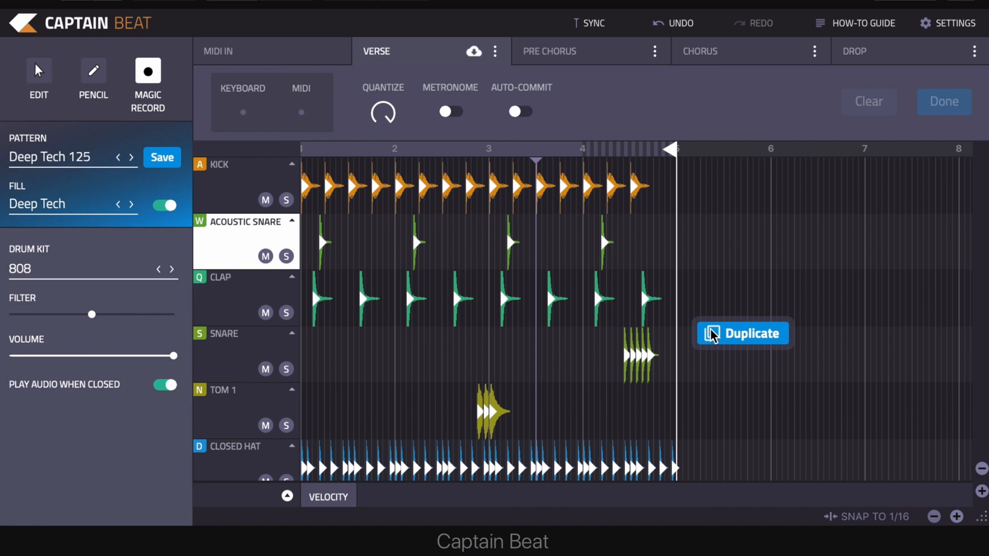
# Duplicate the four-bar pattern into the following bars and select a clap hit near bar 9.
pyautogui.click(741, 333)
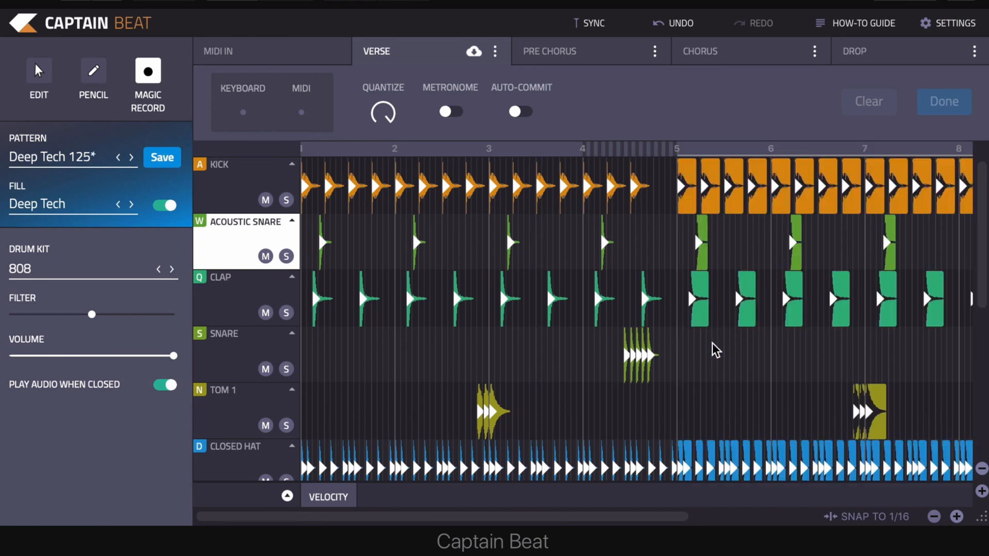
pyautogui.hscroll(3)
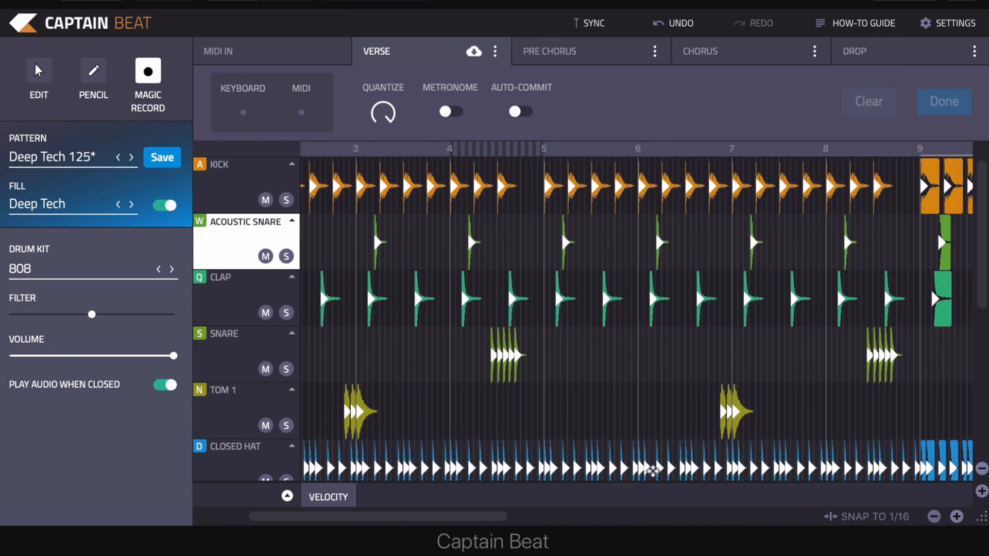
pyautogui.hscroll(3)
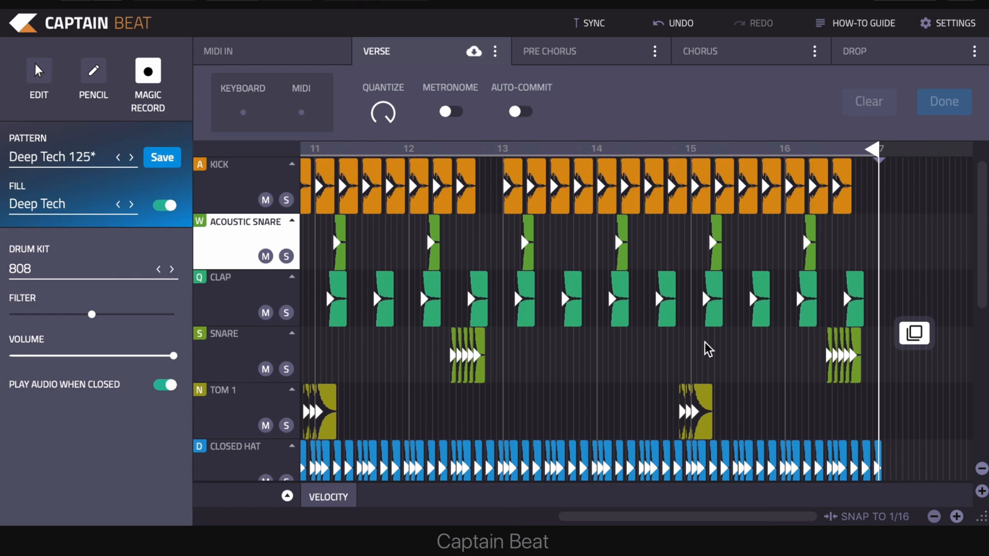
pyautogui.hscroll(-3)
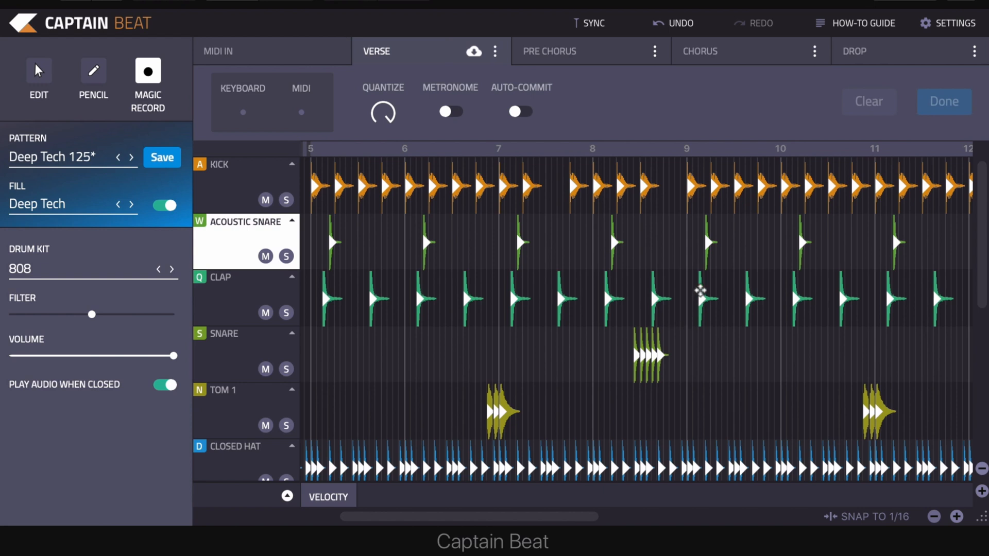
pyautogui.click(696, 299)
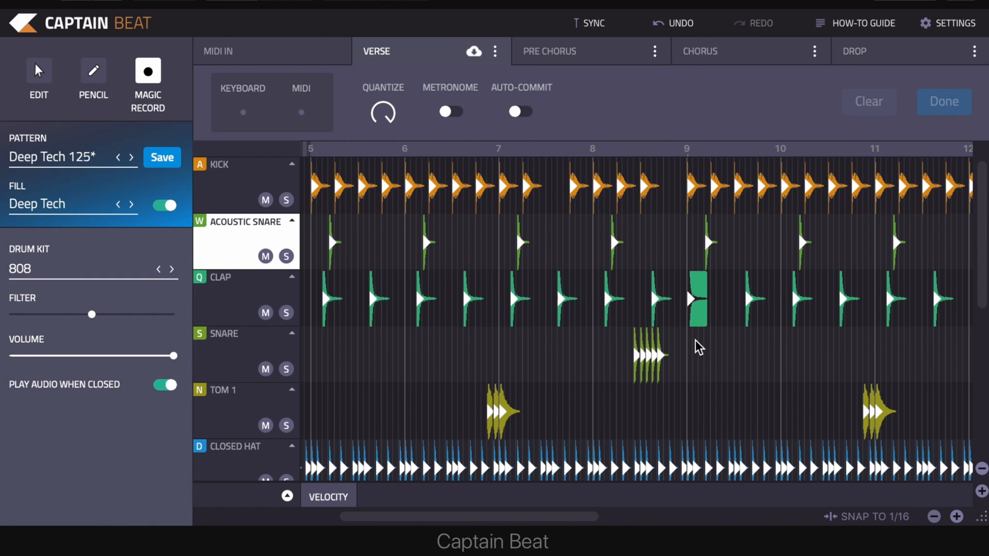
pyautogui.moveTo(563, 267)
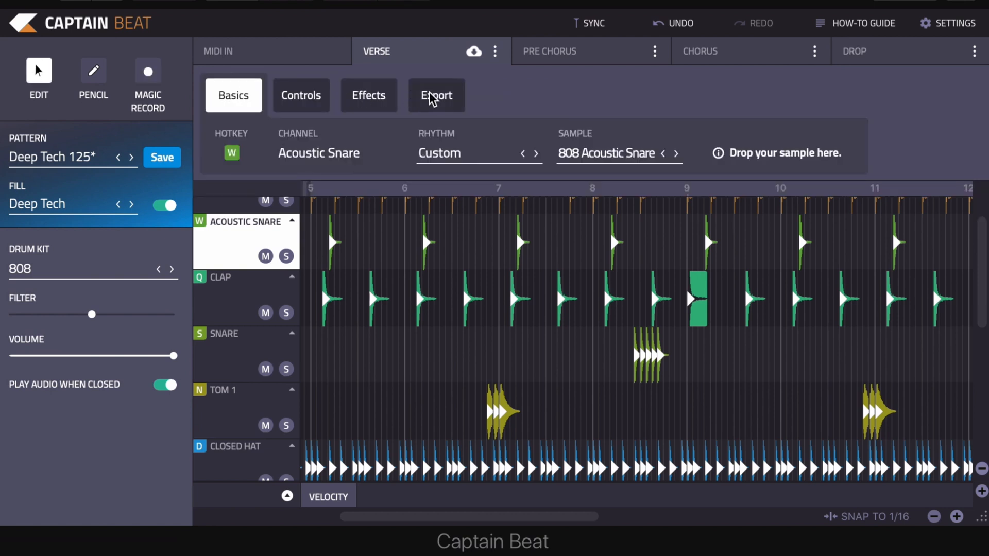
# Show the Channel Audio, Channel MIDI, Master Audio and Master MIDI export options.
pyautogui.click(436, 96)
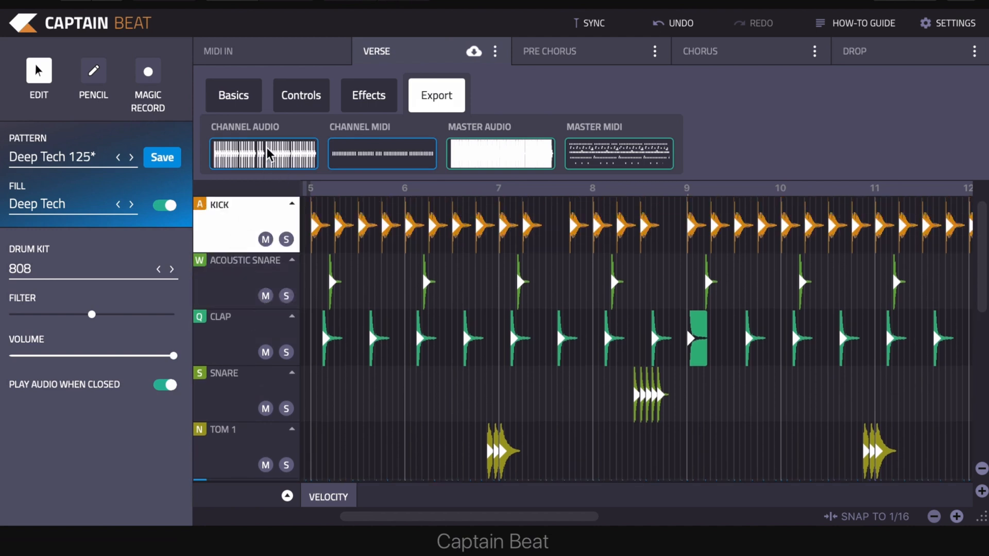
pyautogui.moveTo(468, 160)
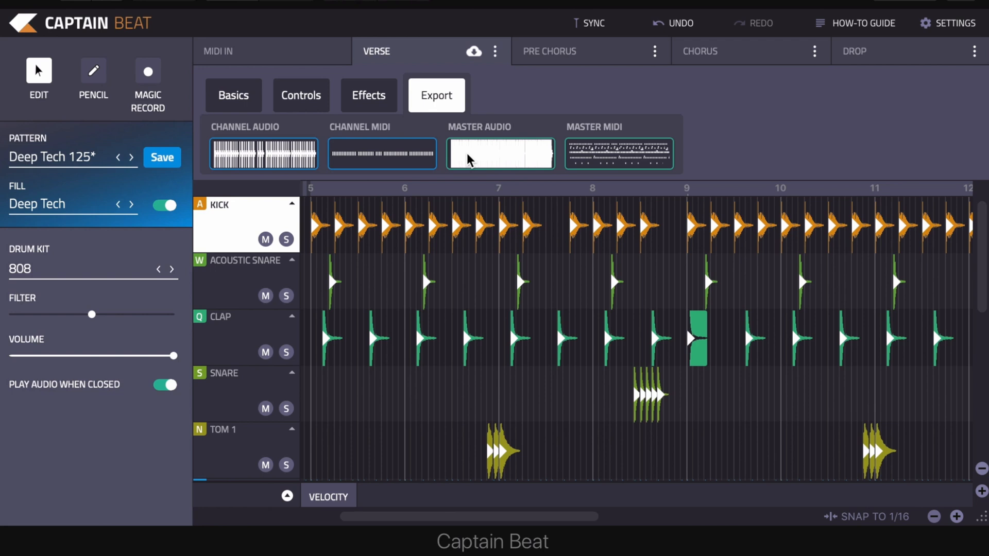
pyautogui.moveTo(368, 161)
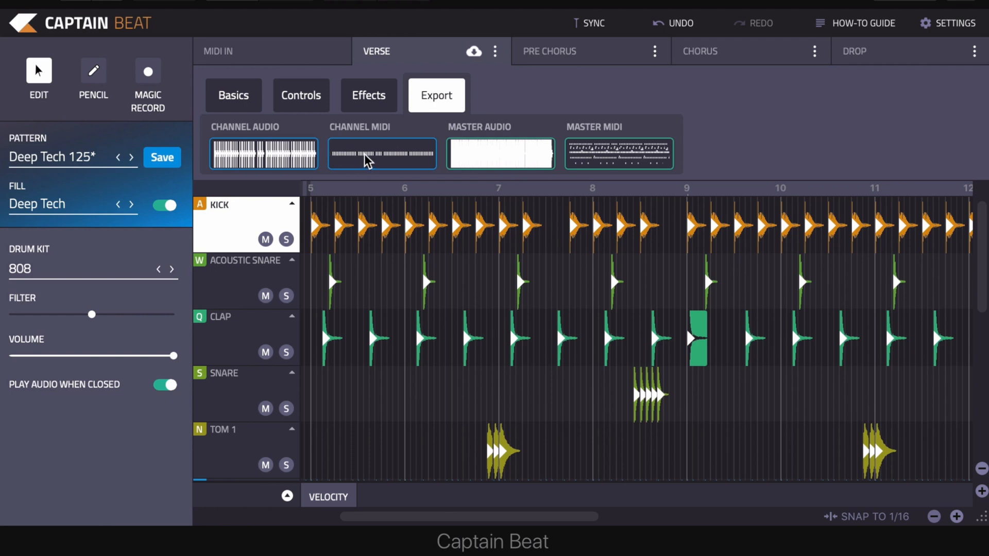
pyautogui.moveTo(608, 159)
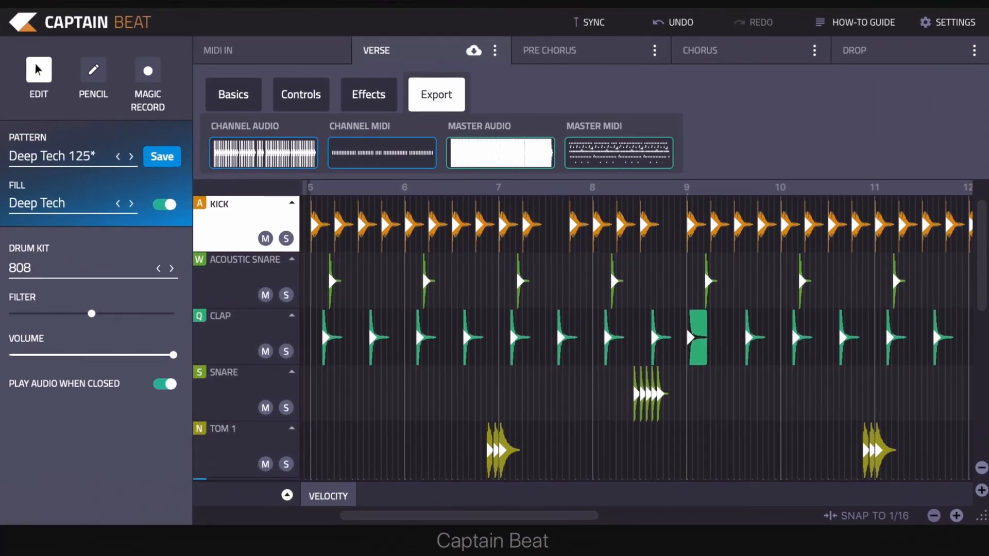
pyautogui.moveTo(258, 58)
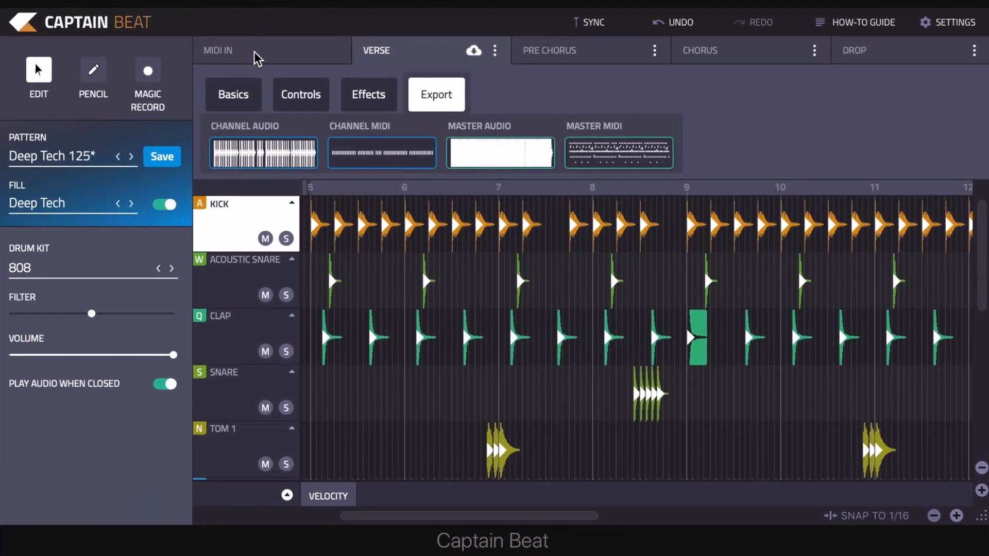
# Switch to MIDI In mode, return to the Verse pattern, and close the plugin window.
pyautogui.click(219, 50)
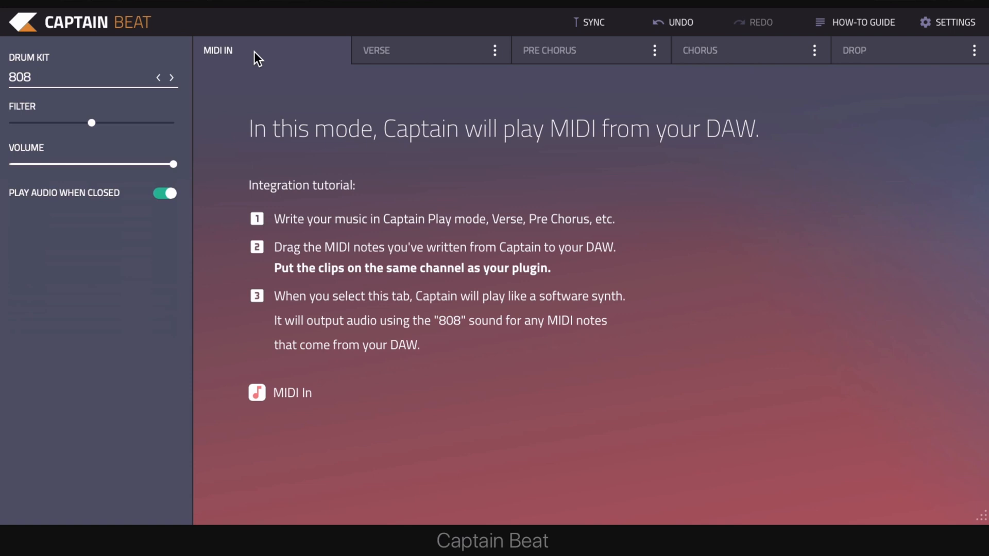
pyautogui.moveTo(442, 57)
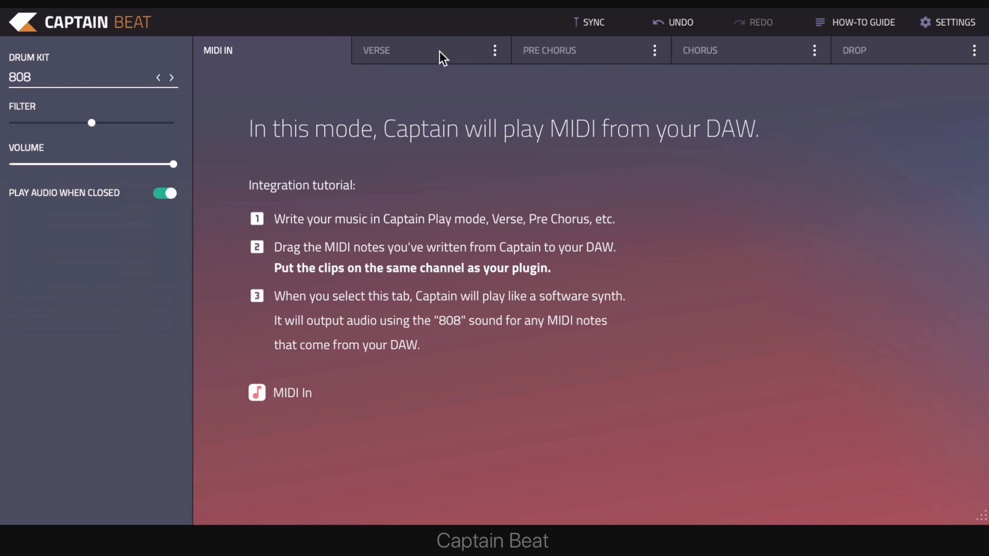
pyautogui.click(403, 50)
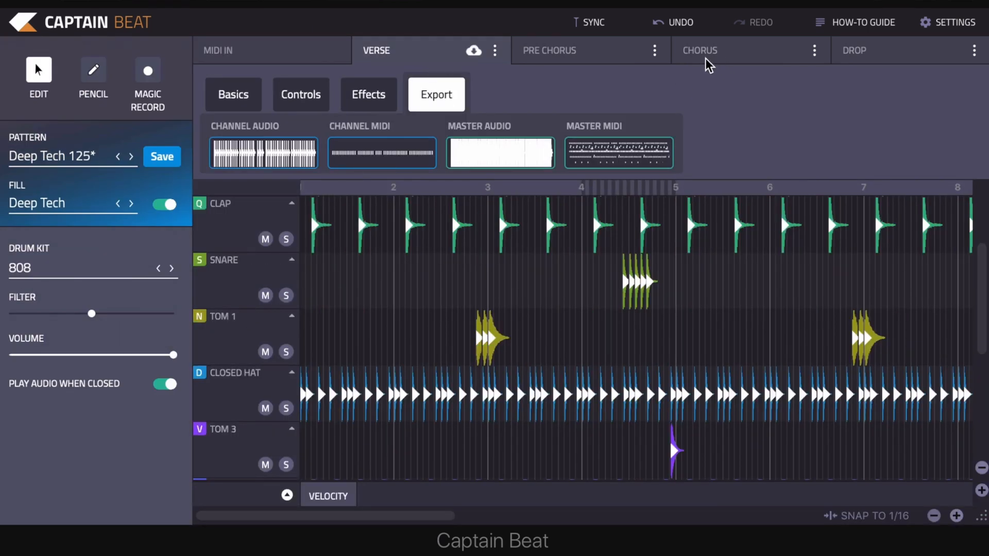
pyautogui.click(164, 383)
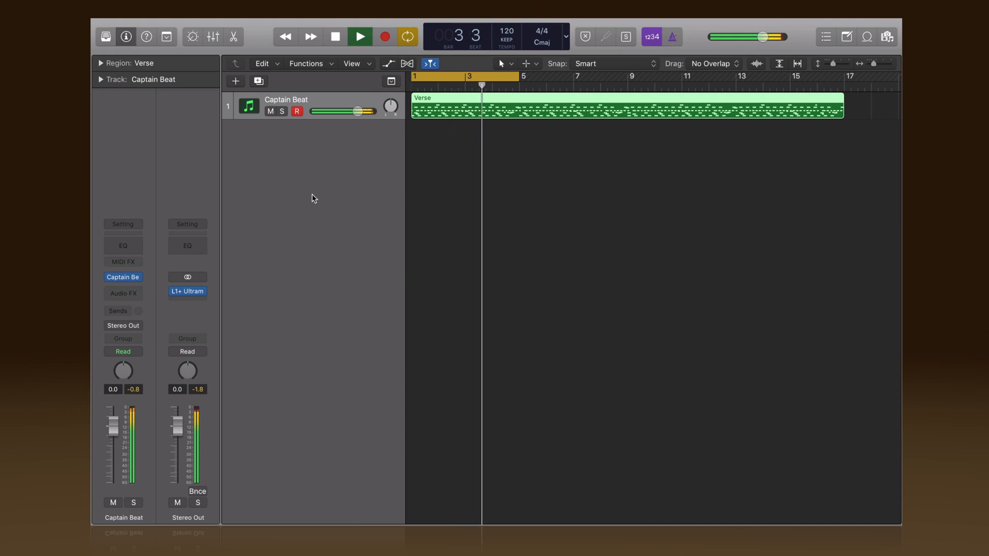
# Reopen Captain Beat from the insert slot on the track's channel strip.
pyautogui.click(359, 36)
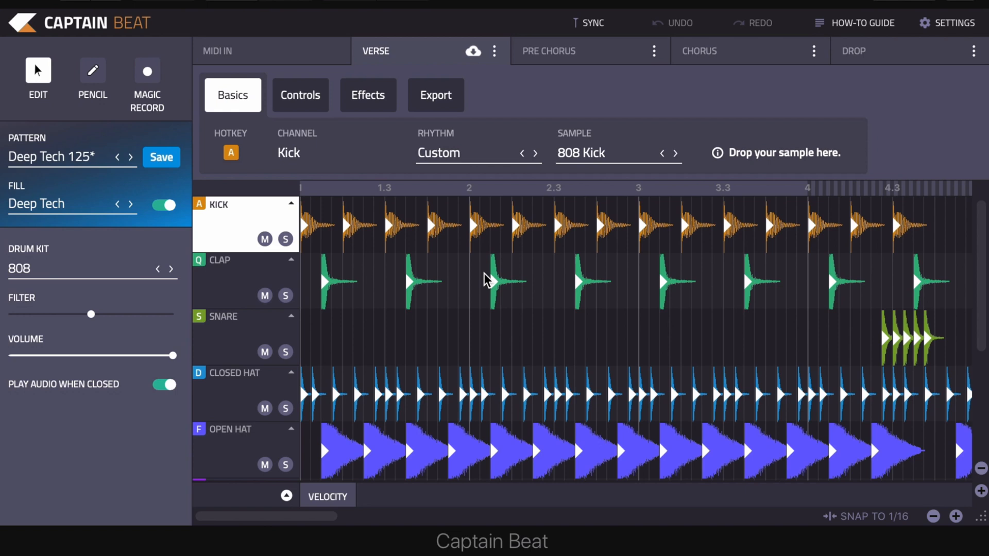
# Choose Clear from the Verse tab's options menu to remove all notes.
pyautogui.click(495, 51)
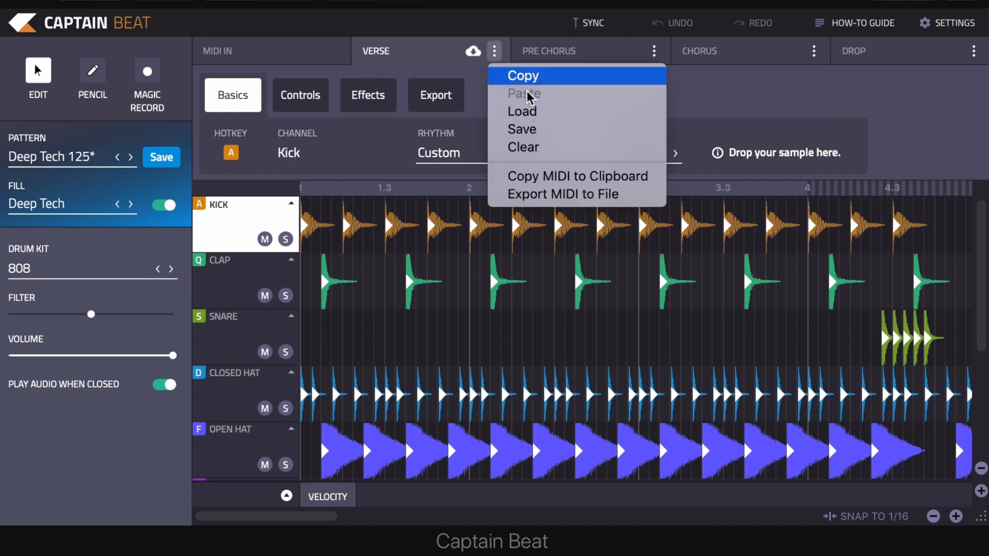
pyautogui.click(523, 146)
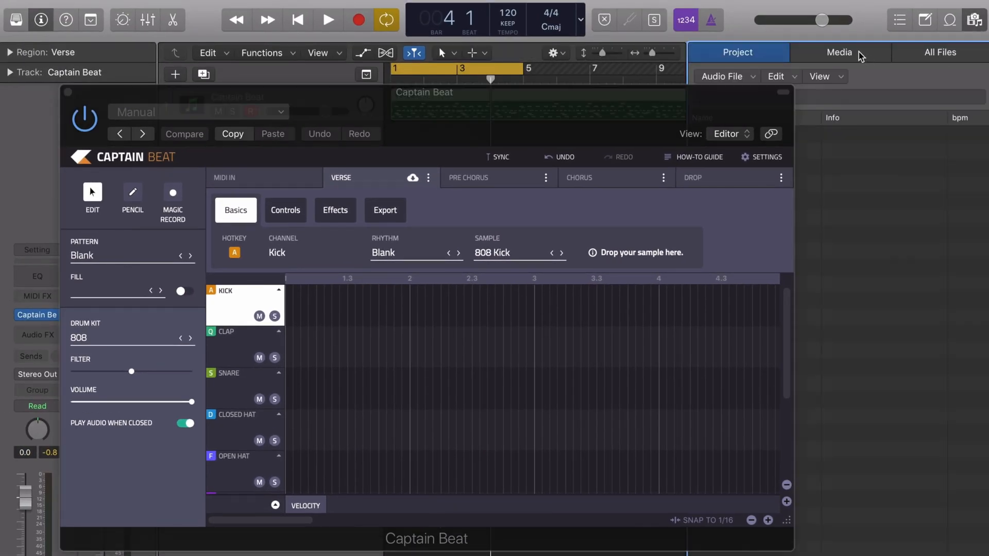
# Browse to the Kicks drum-hits folder in Logic's All Files media browser.
pyautogui.click(839, 53)
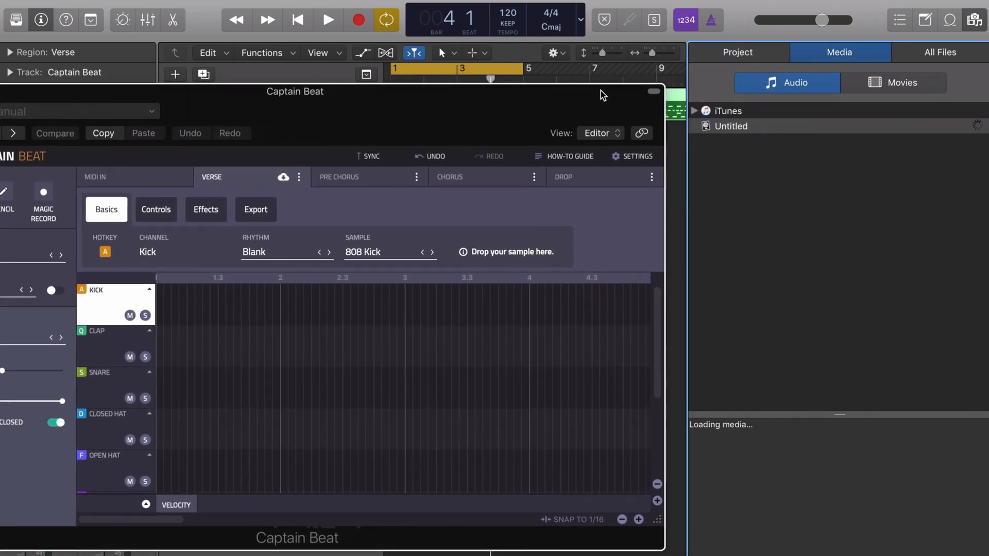
pyautogui.click(940, 53)
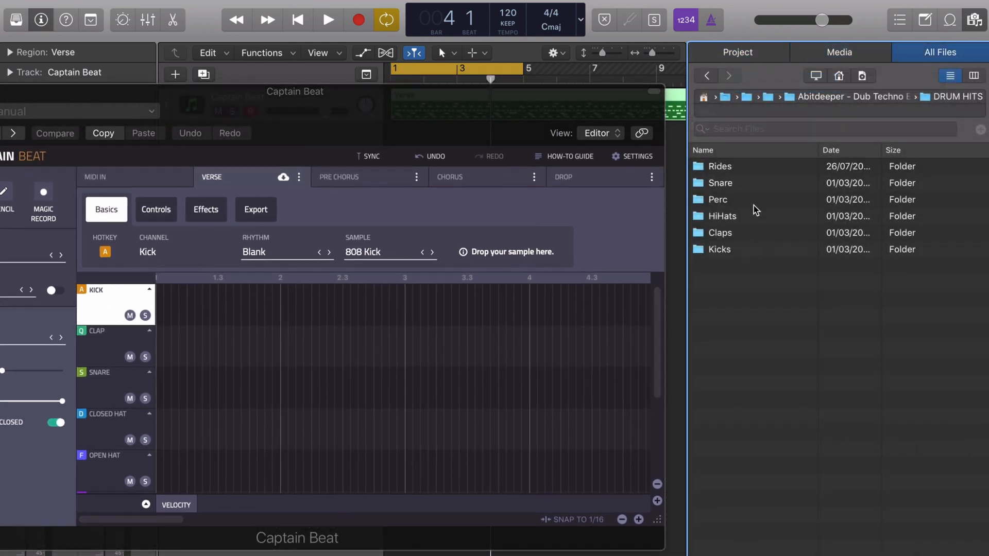
pyautogui.doubleClick(719, 248)
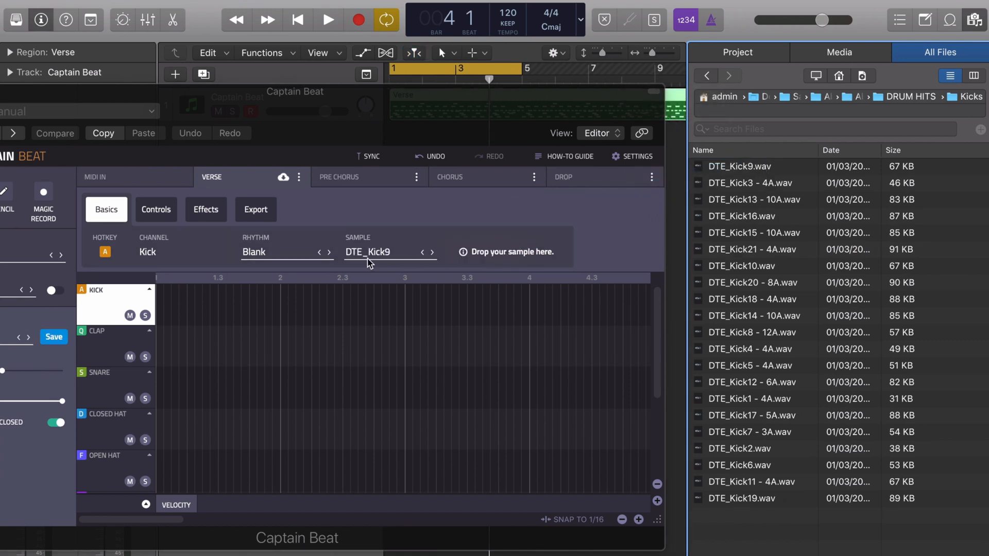
pyautogui.moveTo(794, 241)
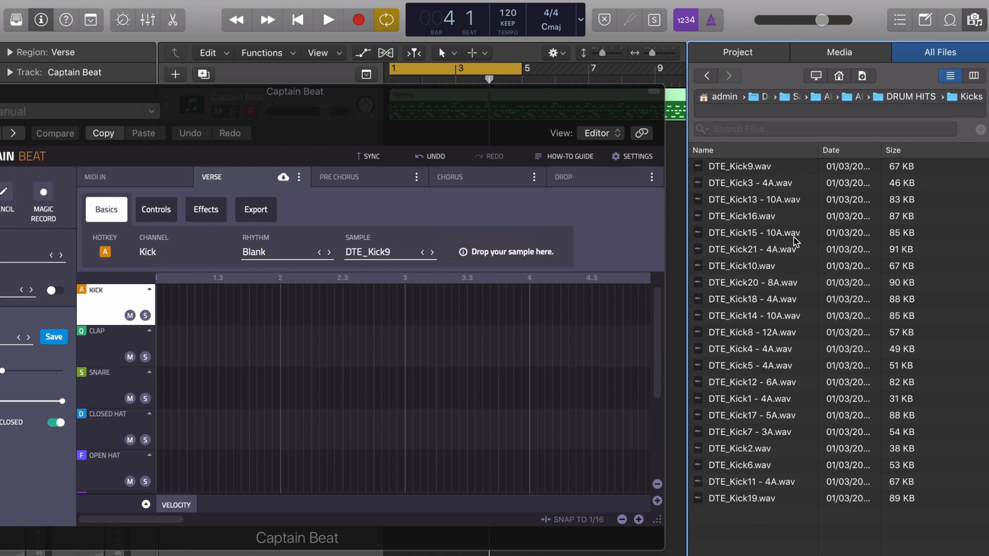
pyautogui.moveTo(706, 82)
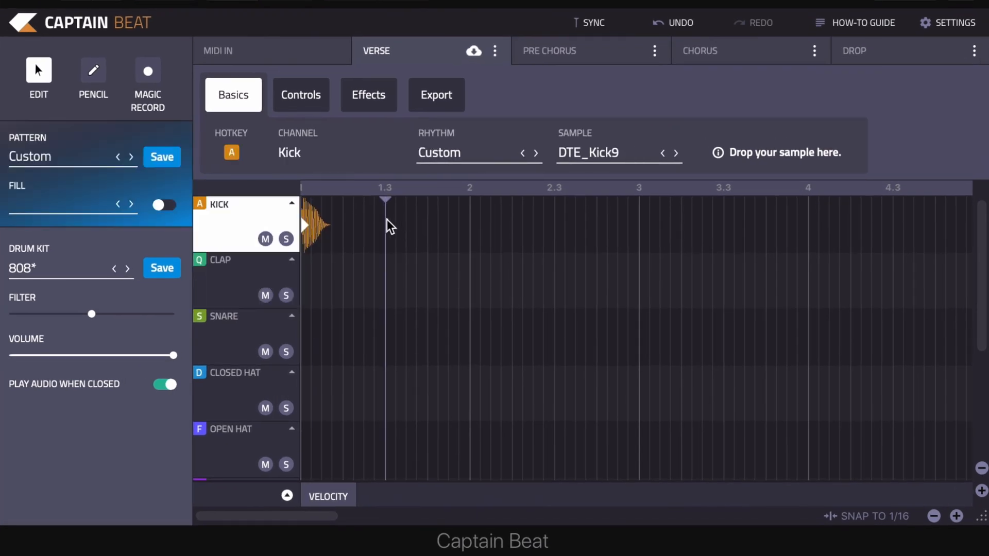
# Draw DTE_Kick9 hits in the Verse kick row, select the Clap row, then open the pattern selector.
pyautogui.click(357, 225)
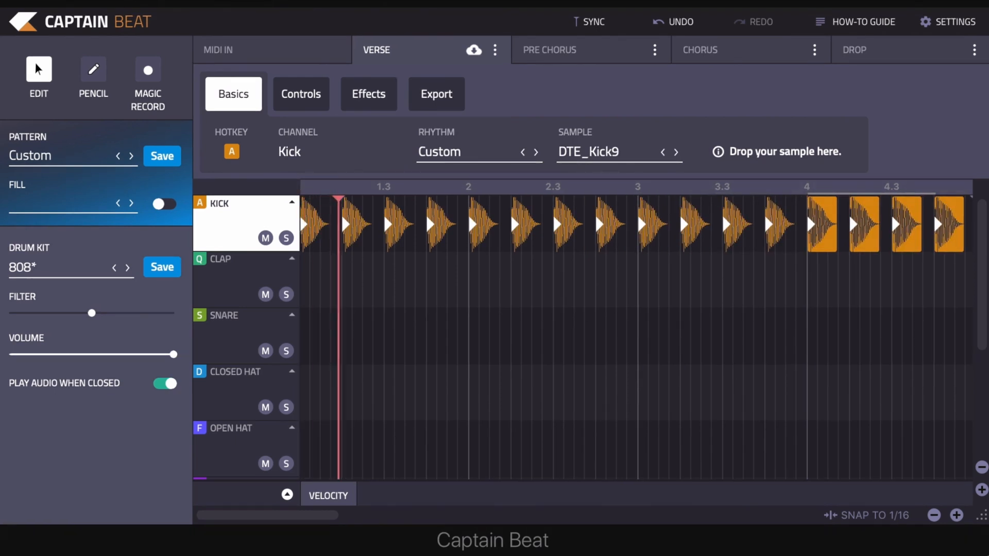
pyautogui.click(221, 259)
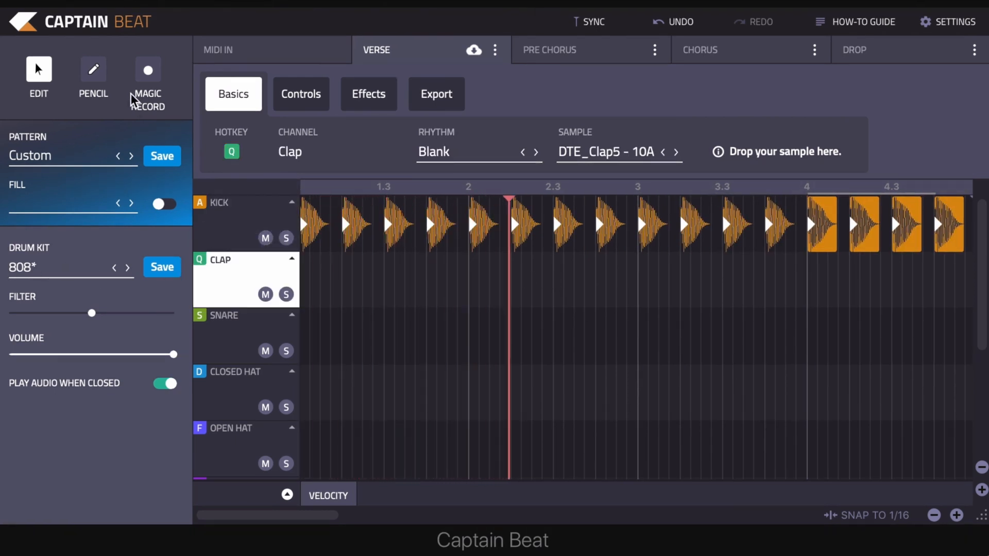
pyautogui.click(147, 70)
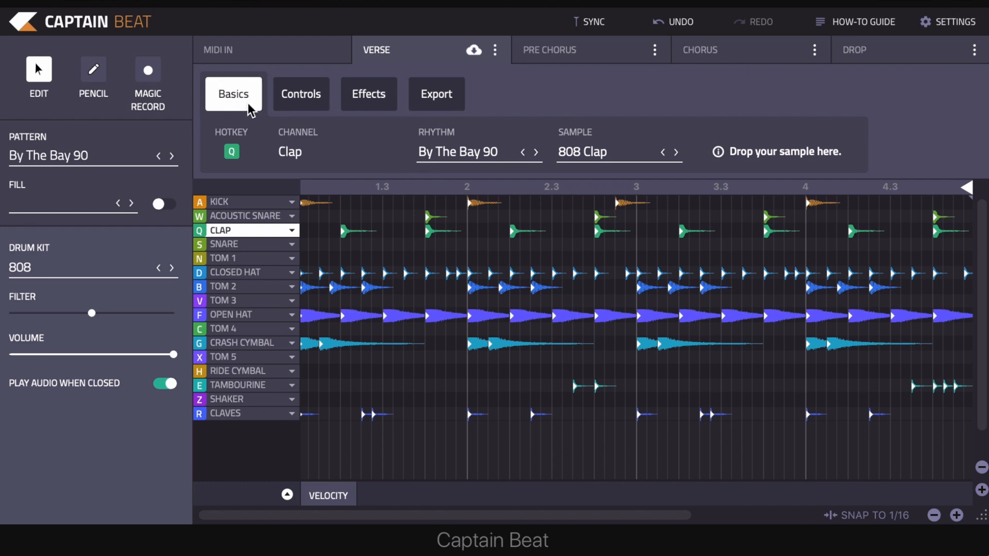
pyautogui.moveTo(568, 157)
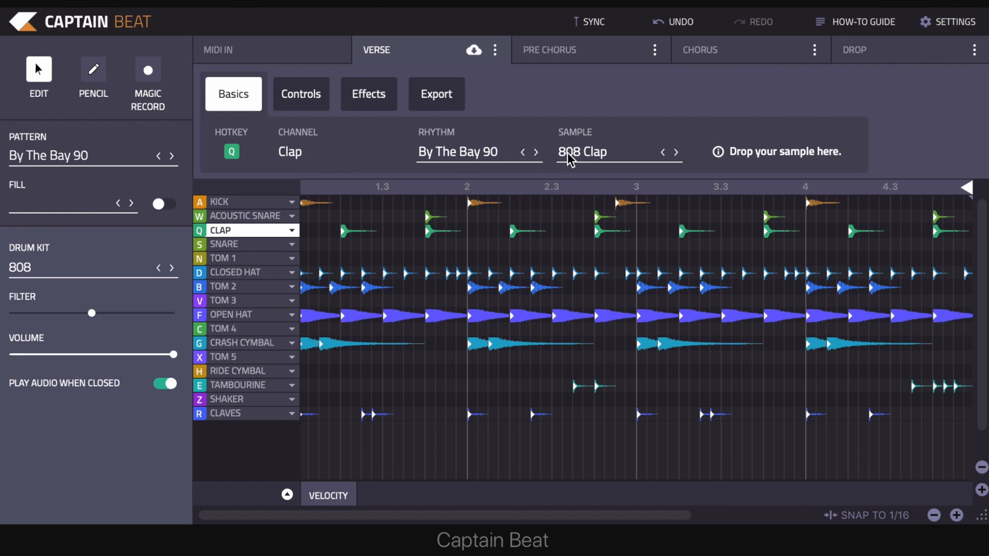
pyautogui.moveTo(505, 159)
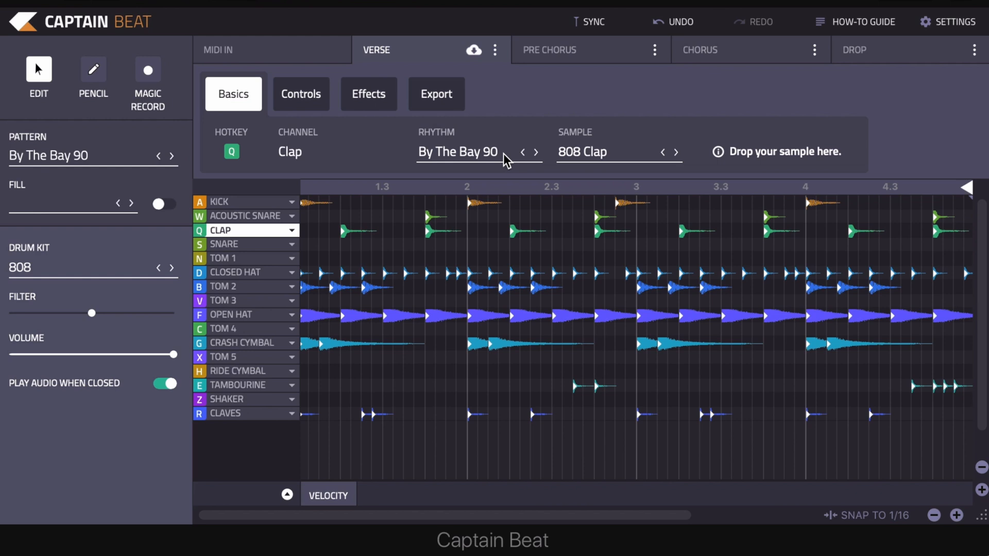
pyautogui.moveTo(287, 96)
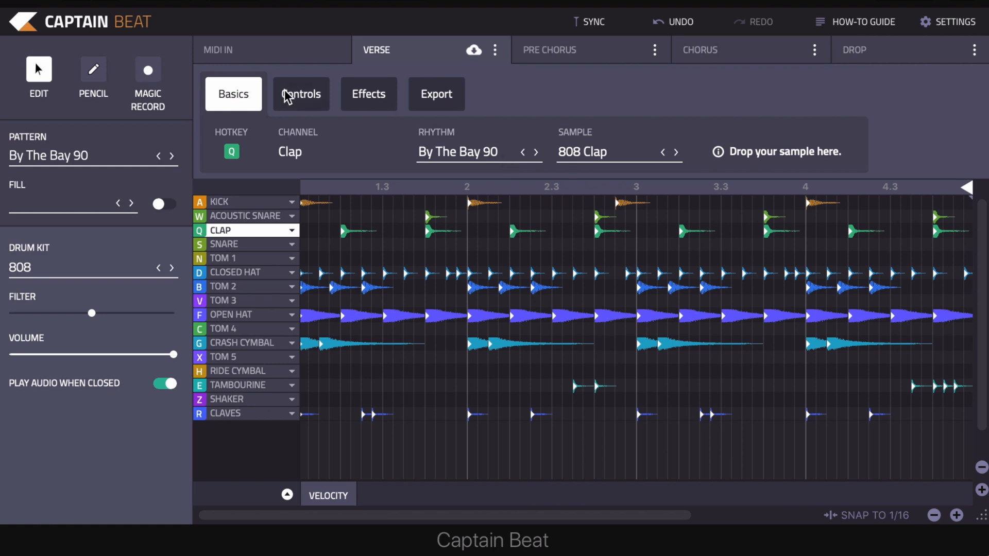
# Shorten the kick's hold, set its decay to about 0.2 seconds, and pitch it slightly down.
pyautogui.click(301, 94)
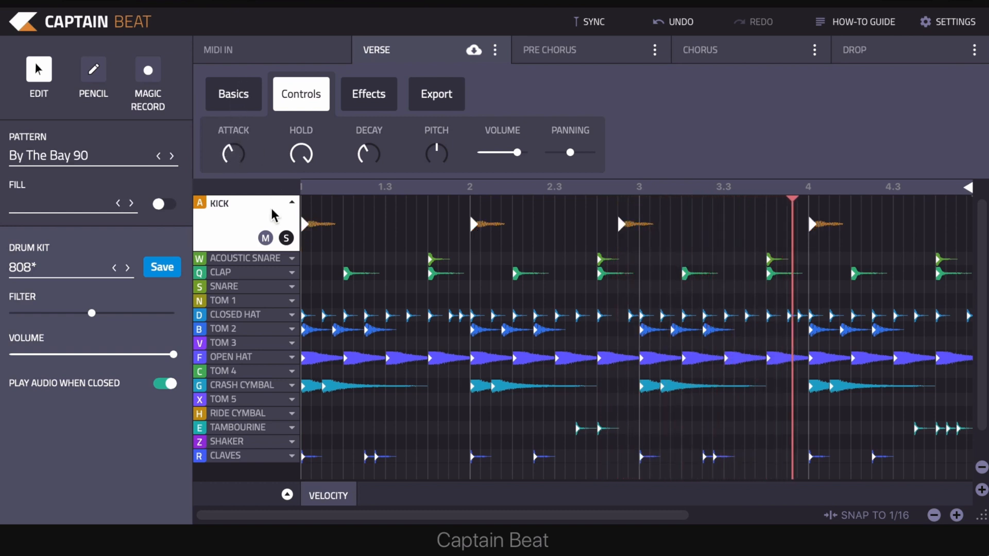
pyautogui.moveTo(233, 152); pyautogui.dragTo(237, 157)
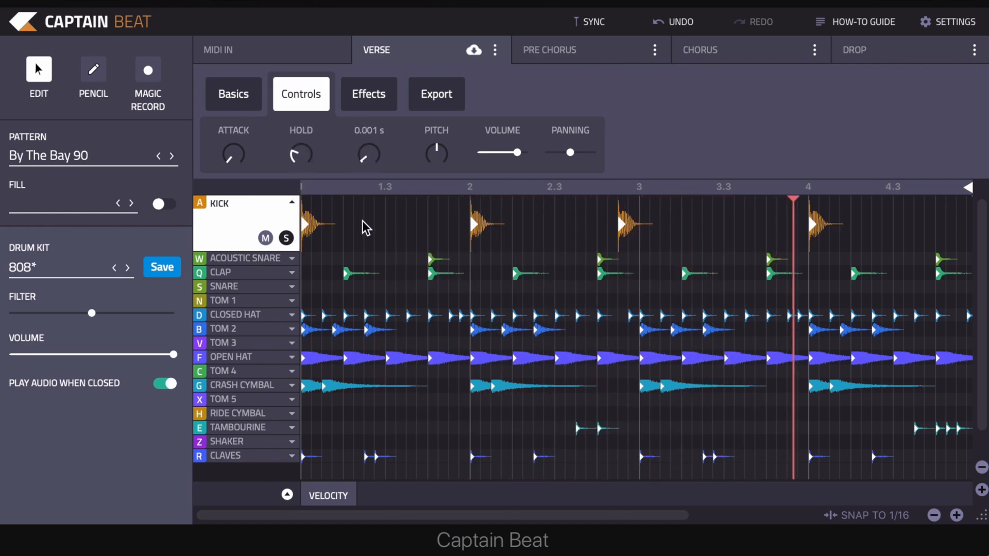
pyautogui.moveTo(369, 155); pyautogui.dragTo(369, 149)
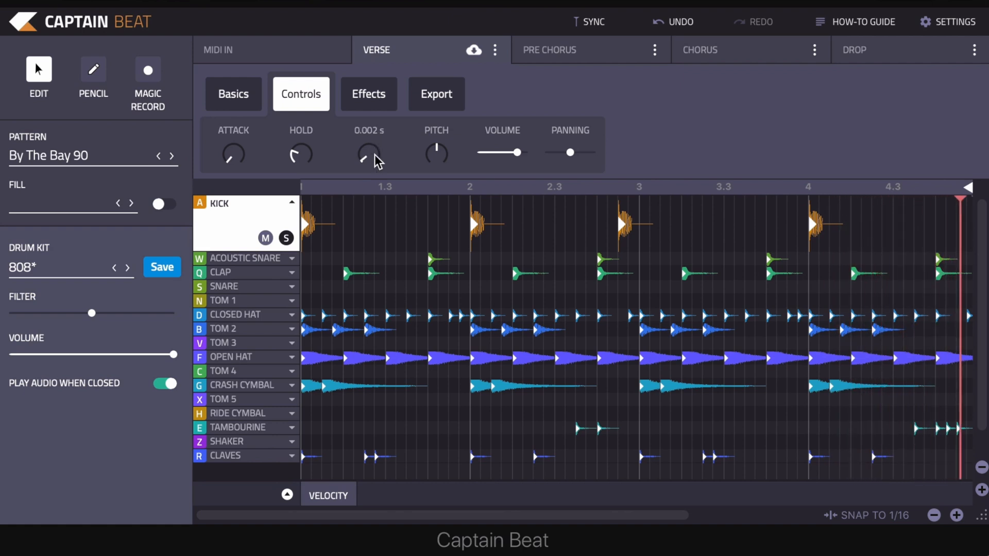
pyautogui.moveTo(369, 155); pyautogui.dragTo(369, 142)
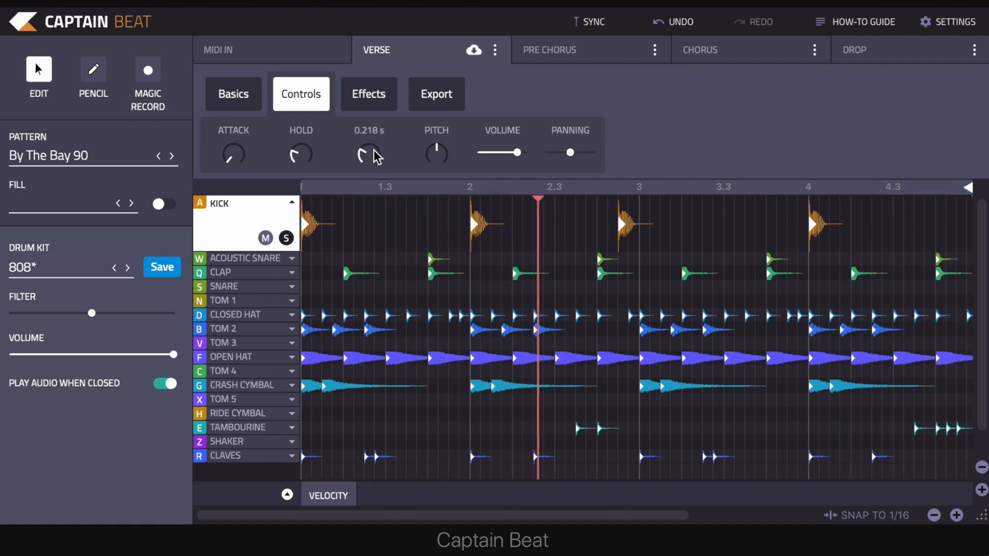
pyautogui.moveTo(369, 153); pyautogui.dragTo(368, 135)
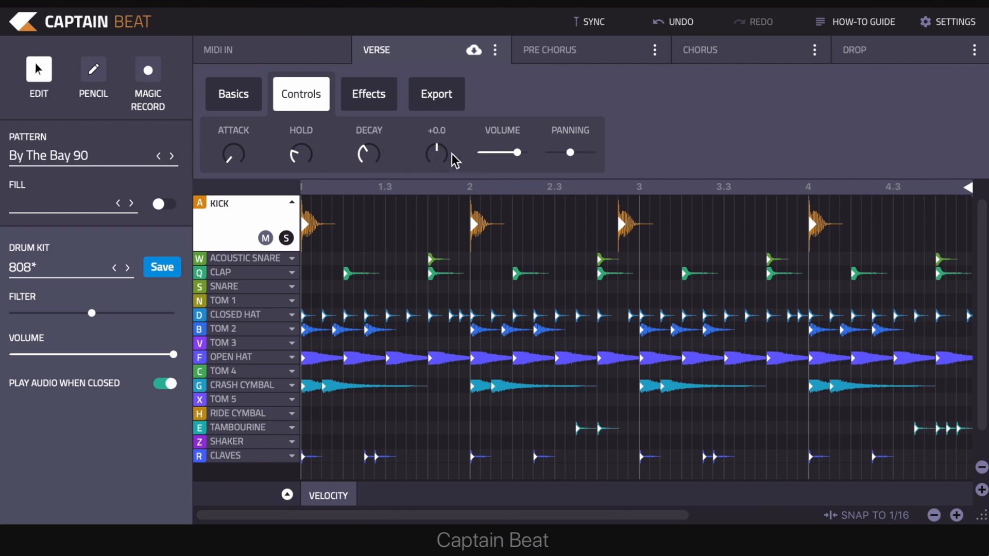
pyautogui.moveTo(436, 153); pyautogui.dragTo(436, 170)
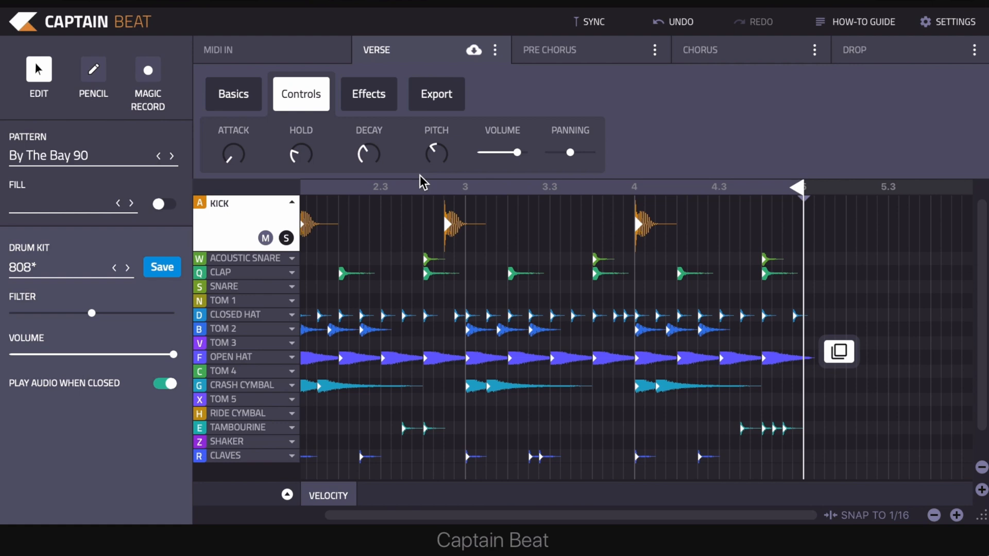
pyautogui.moveTo(392, 103)
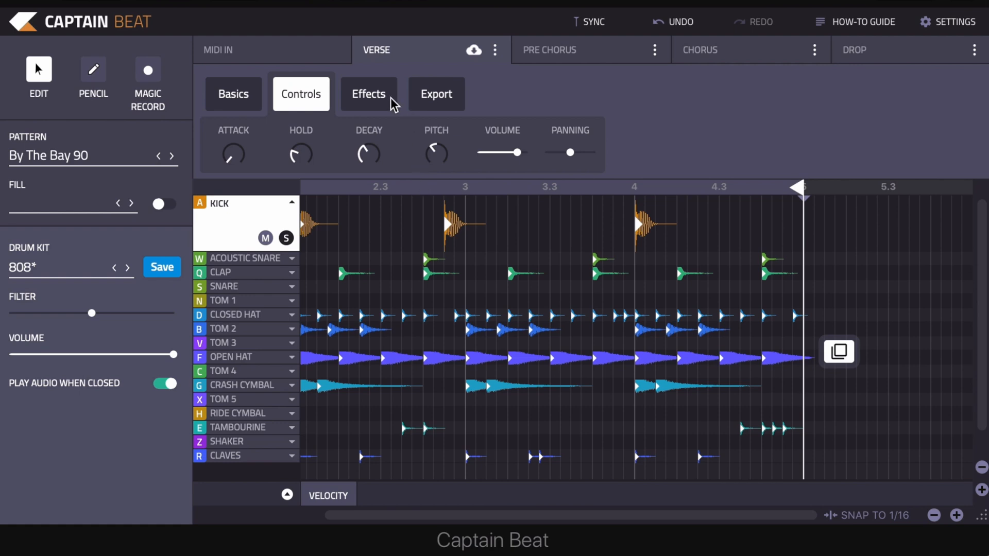
# Sweep the kick's Effects filter down and up, then leave it near neutral.
pyautogui.click(368, 94)
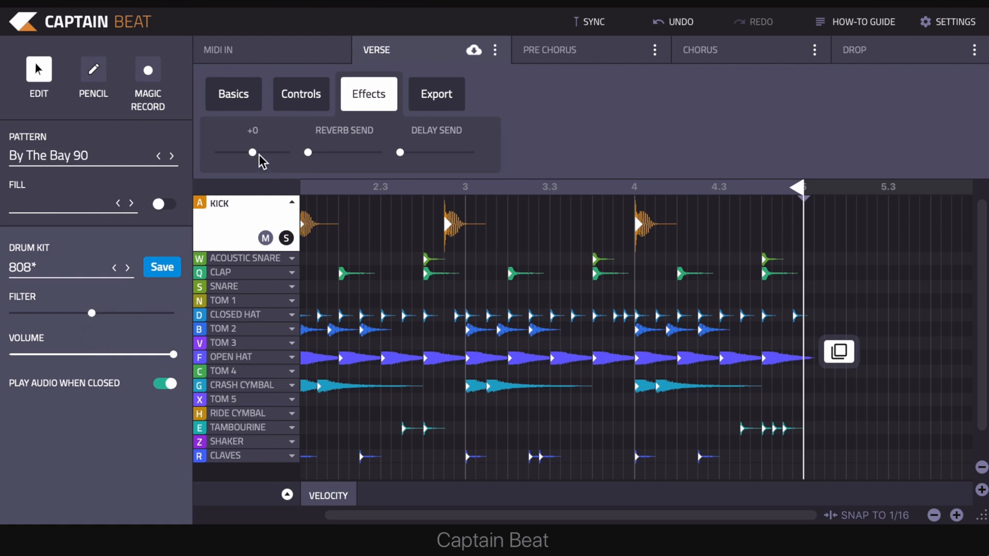
pyautogui.moveTo(252, 152); pyautogui.dragTo(238, 152)
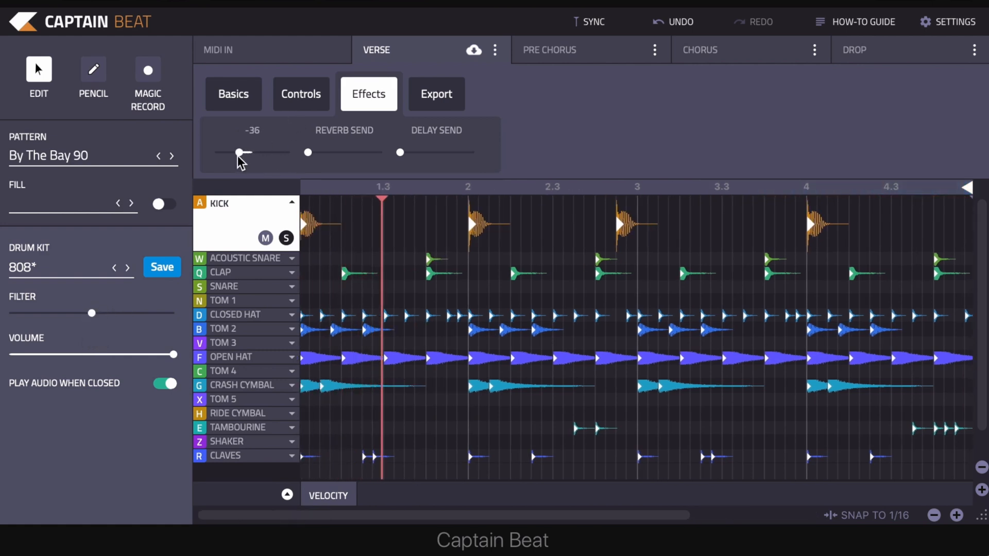
pyautogui.moveTo(239, 152); pyautogui.dragTo(259, 152)
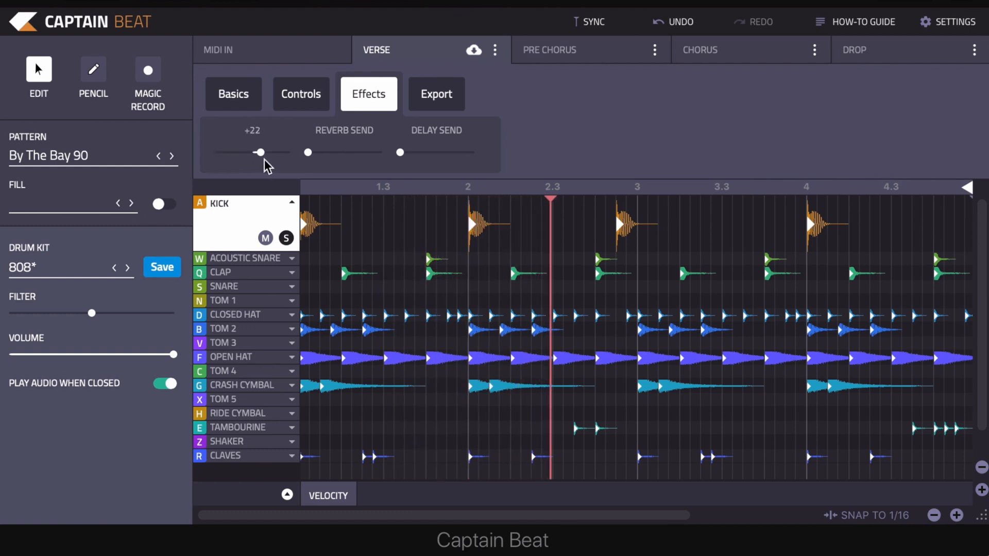
pyautogui.moveTo(261, 152); pyautogui.dragTo(279, 152)
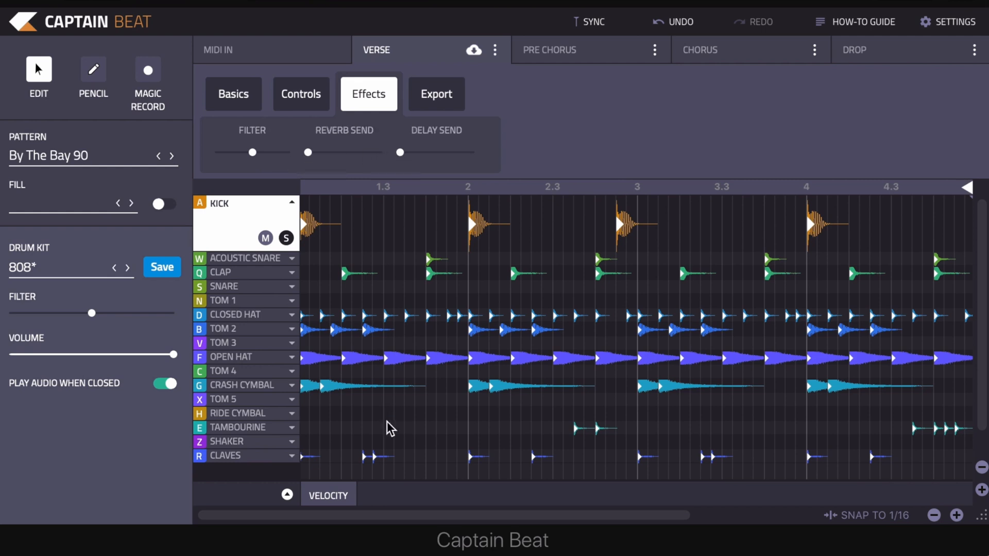
# Drop the first kick hit's velocity to about 64 in the Velocity lane, then hide the lane.
pyautogui.click(287, 495)
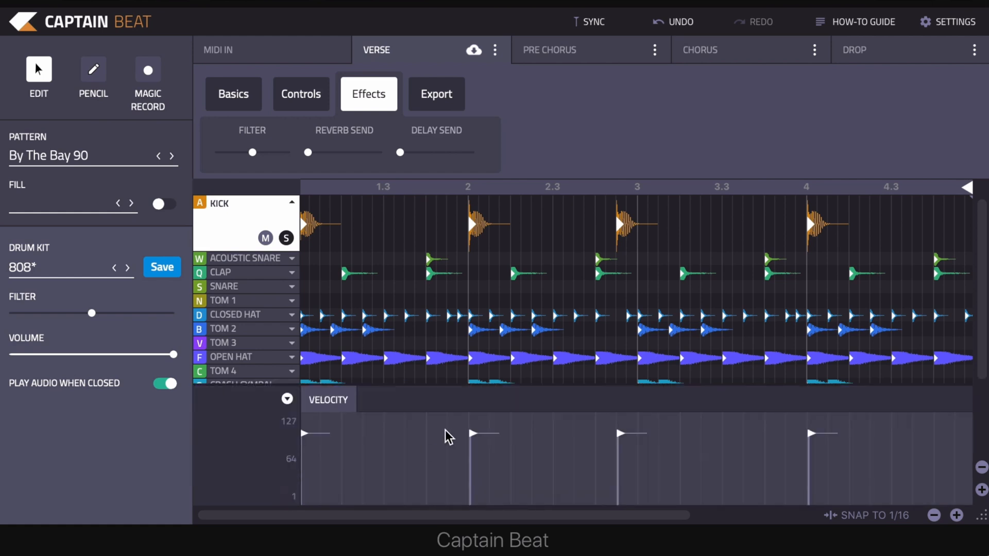
pyautogui.moveTo(430, 435)
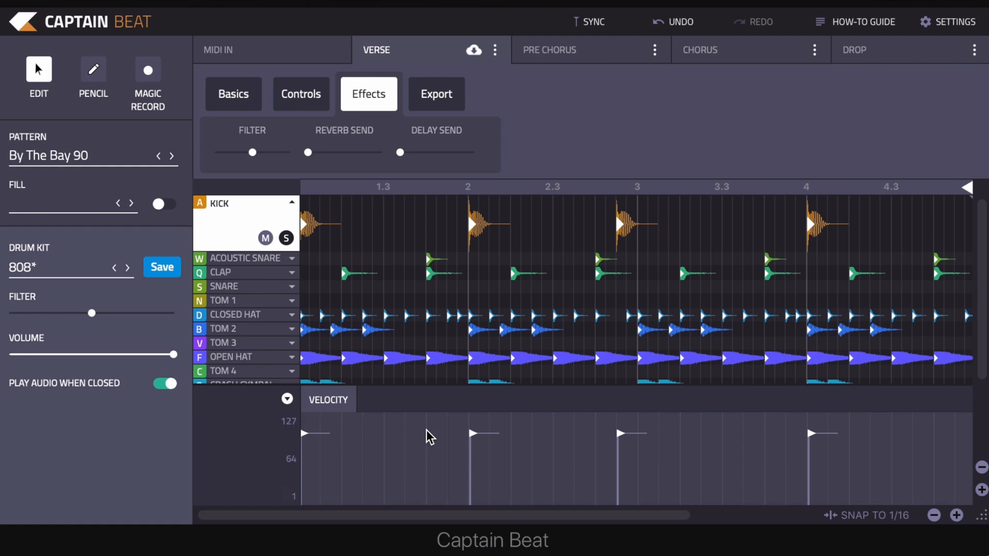
pyautogui.click(287, 399)
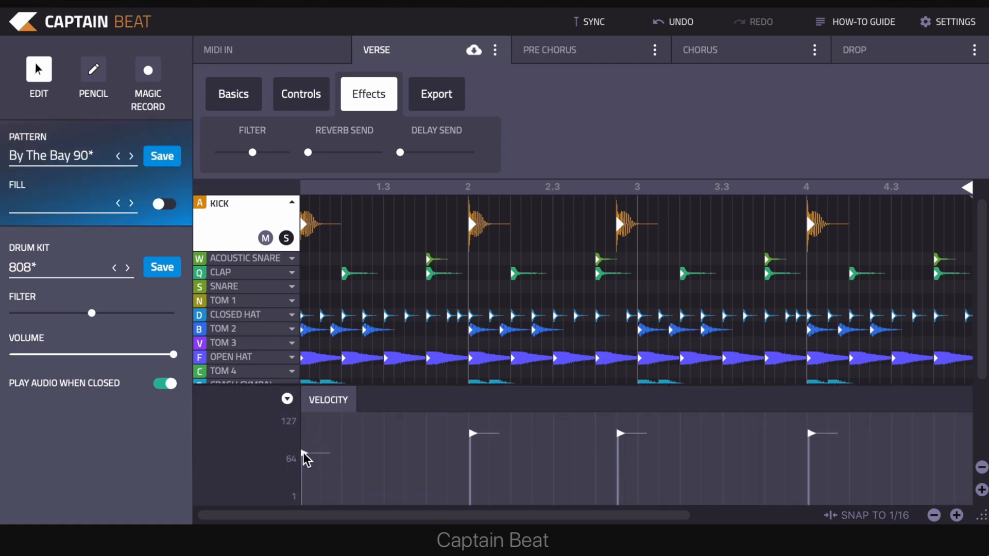
pyautogui.click(287, 398)
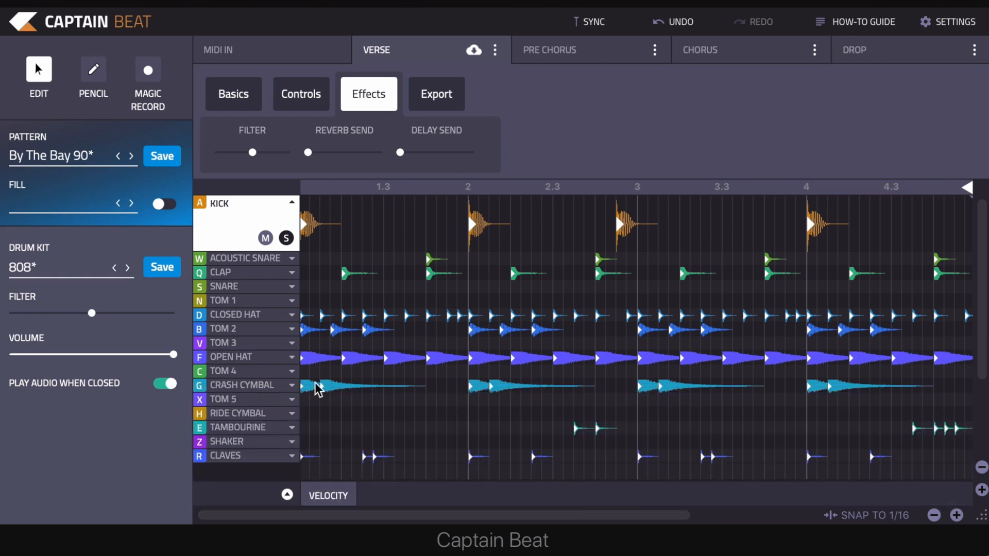
pyautogui.moveTo(293, 209)
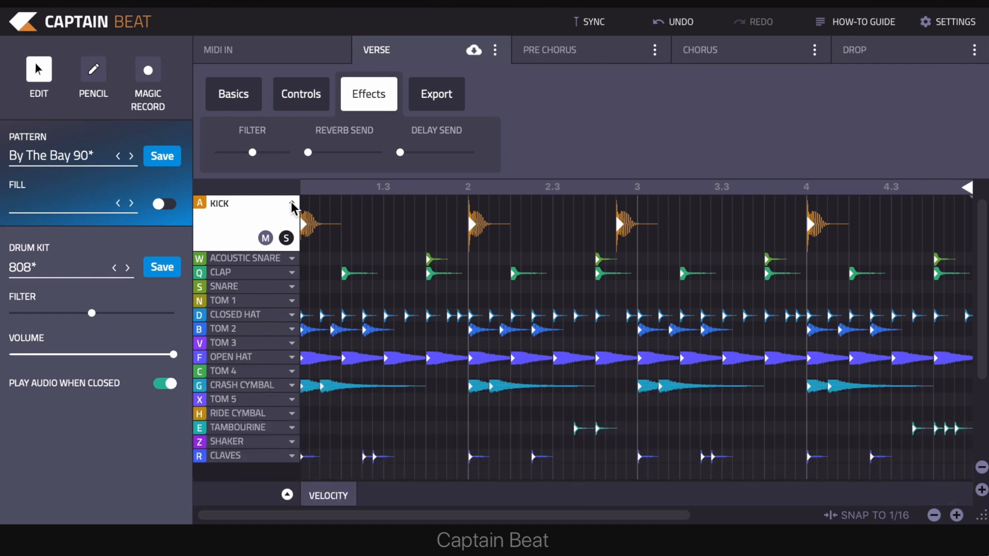
# Collapse the expanded Kick lane to match the other drum rows.
pyautogui.click(292, 202)
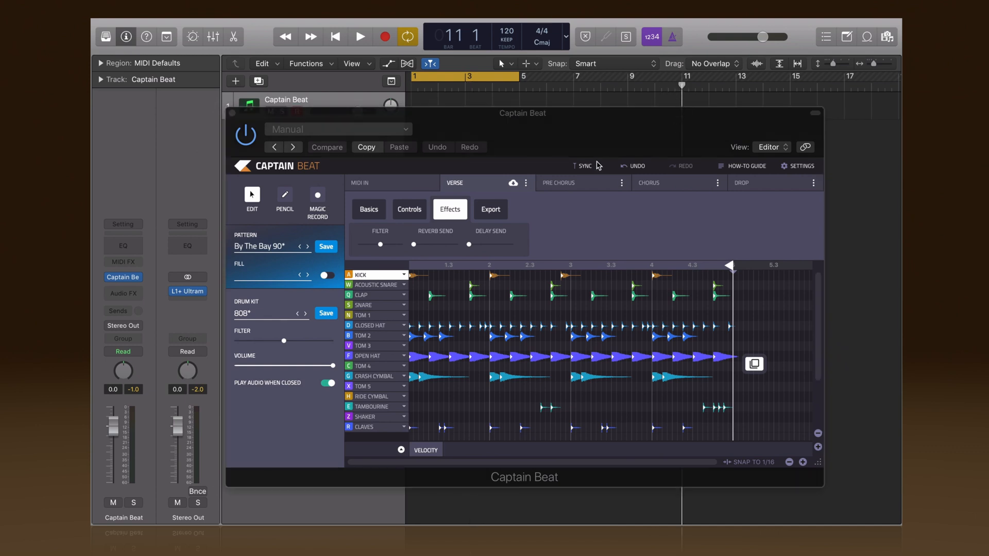
# Return the playhead to bar 1 and resync the verse beat to start there.
pyautogui.click(582, 165)
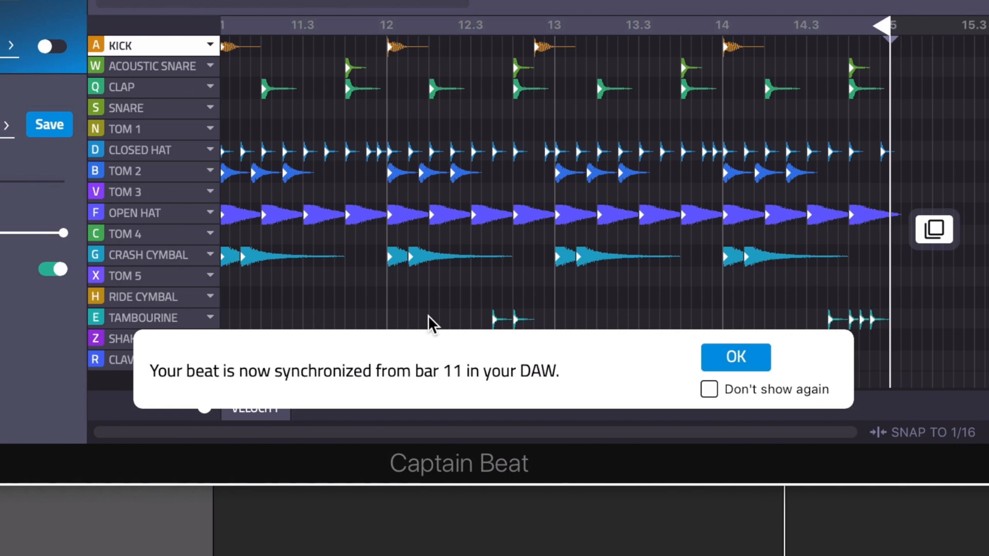
pyautogui.click(734, 356)
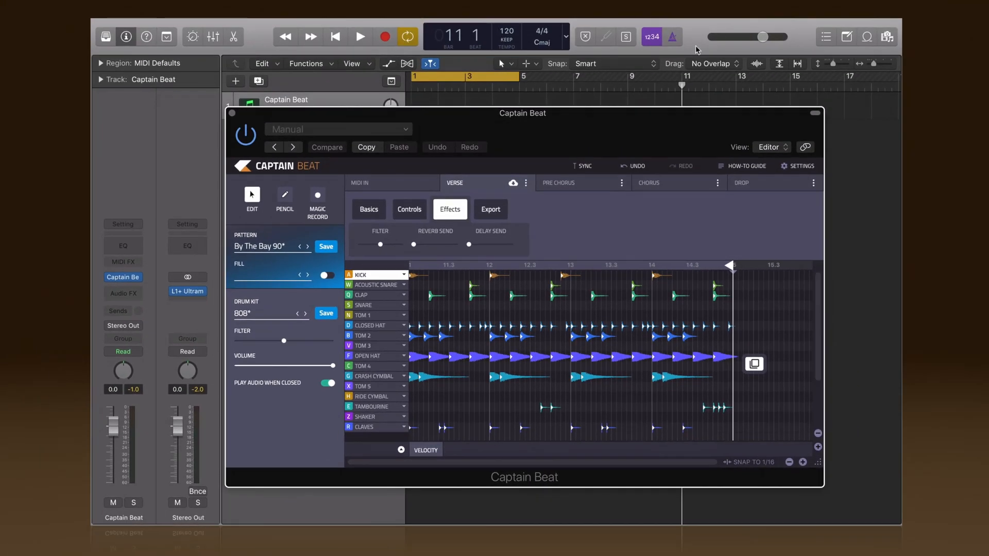
pyautogui.click(359, 36)
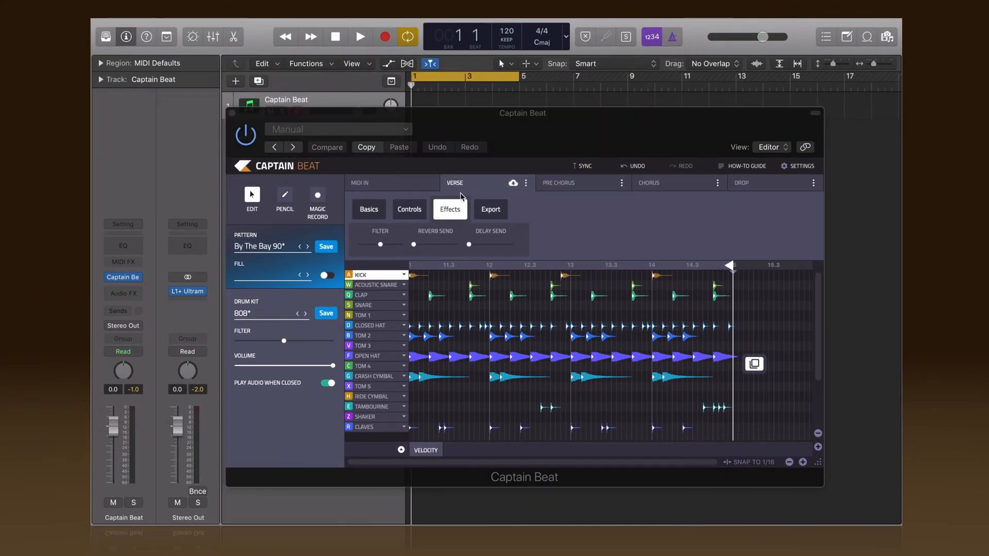
pyautogui.click(585, 165)
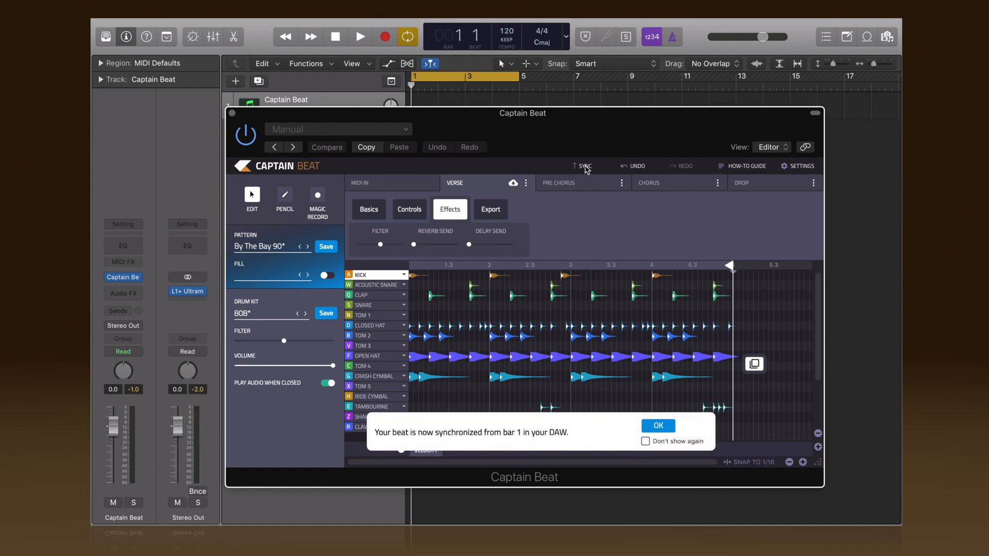
pyautogui.click(656, 425)
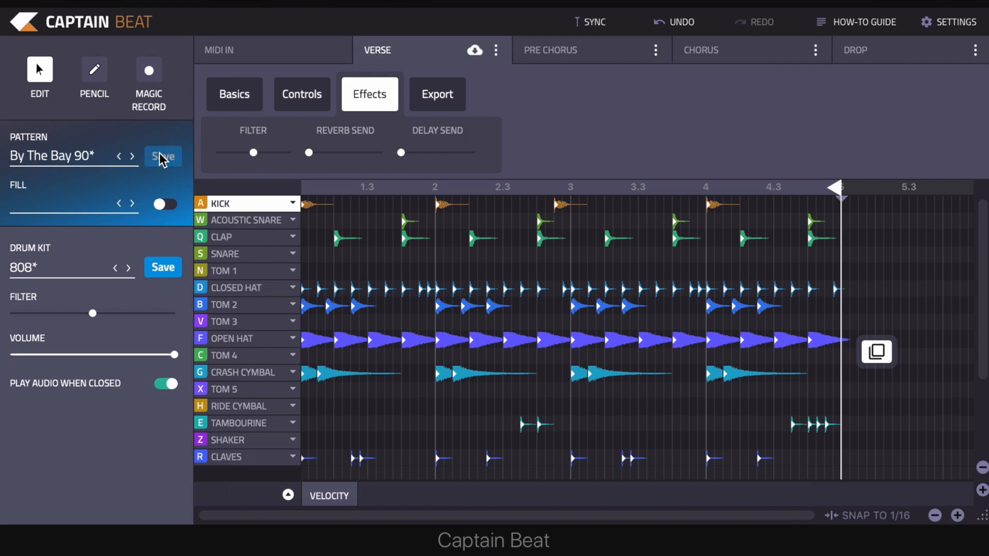
# Open the pattern Save options and keep the current bank as the destination.
pyautogui.click(163, 156)
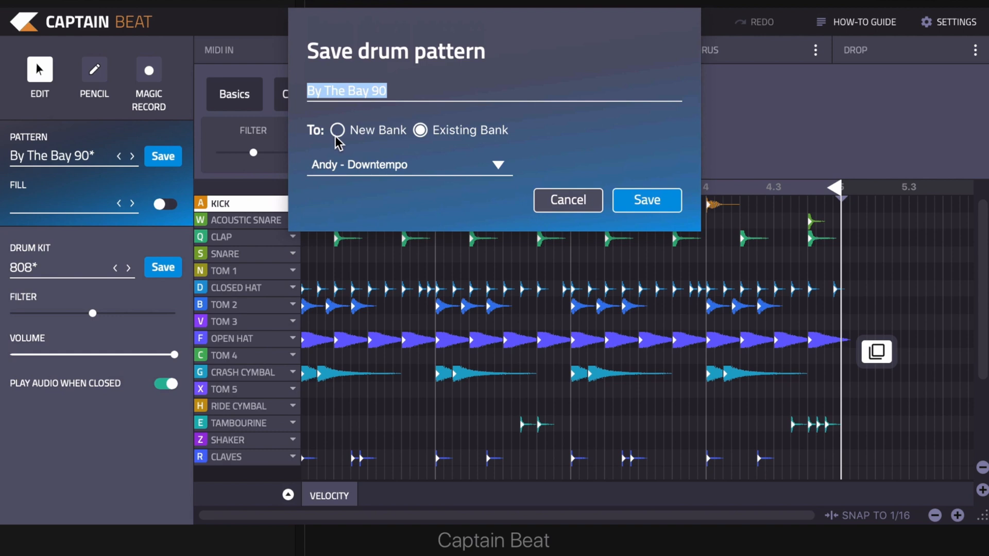
pyautogui.click(408, 165)
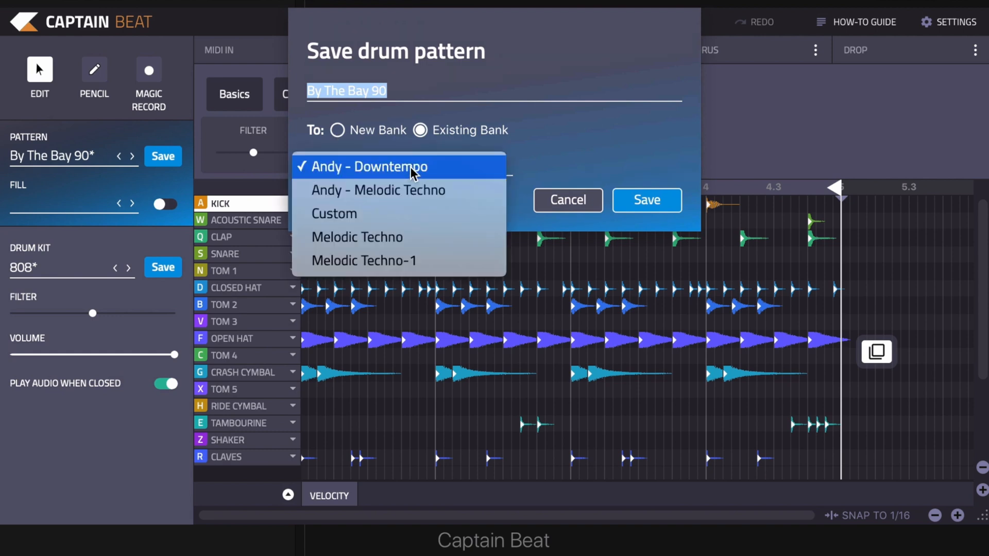
pyautogui.click(566, 200)
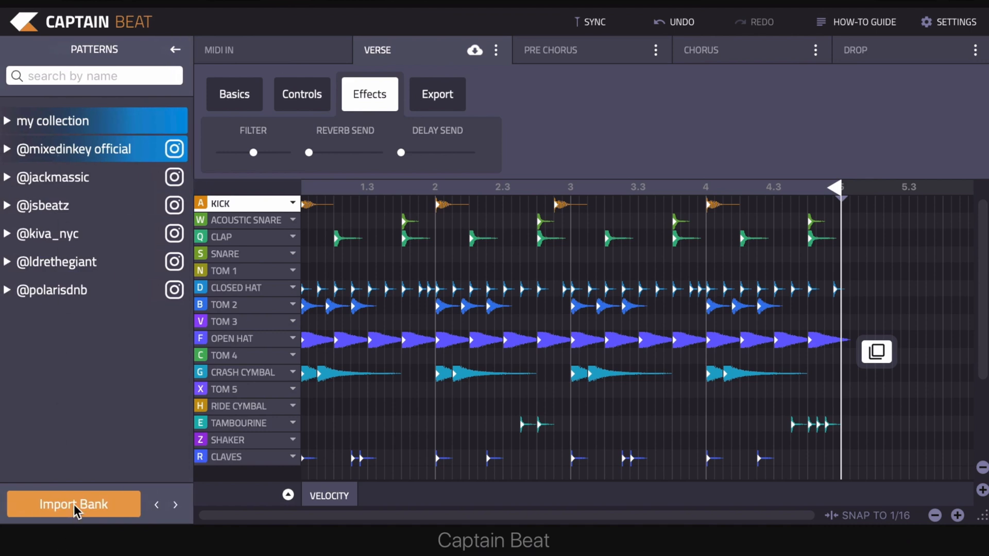
pyautogui.moveTo(179, 509)
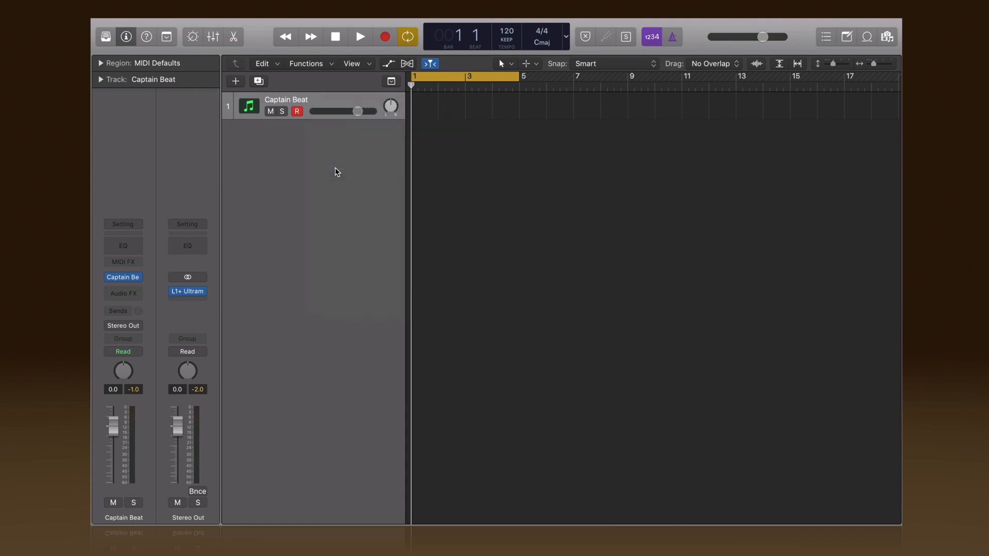
# Begin a new Logic track and choose the instrument it will load.
pyautogui.click(236, 81)
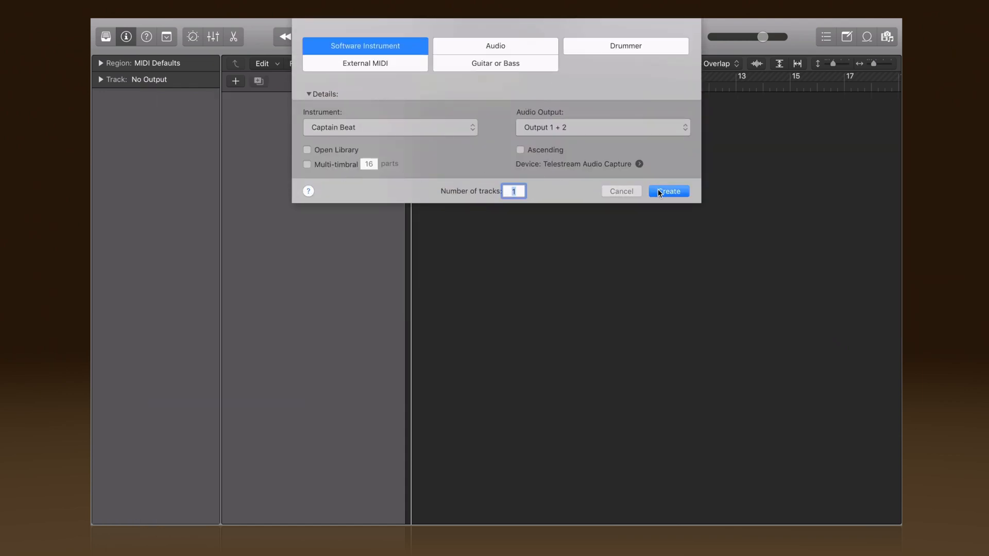
pyautogui.click(390, 127)
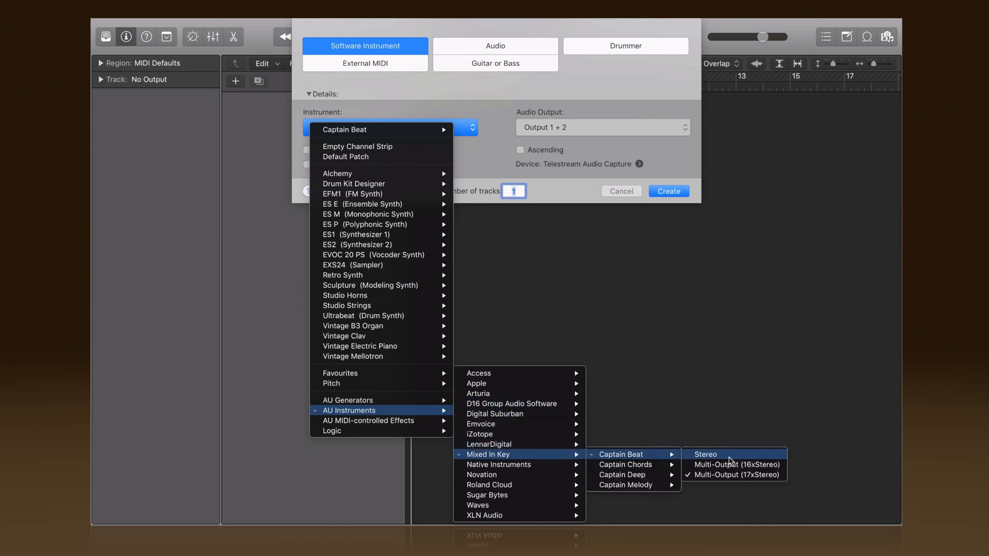
pyautogui.moveTo(733, 474)
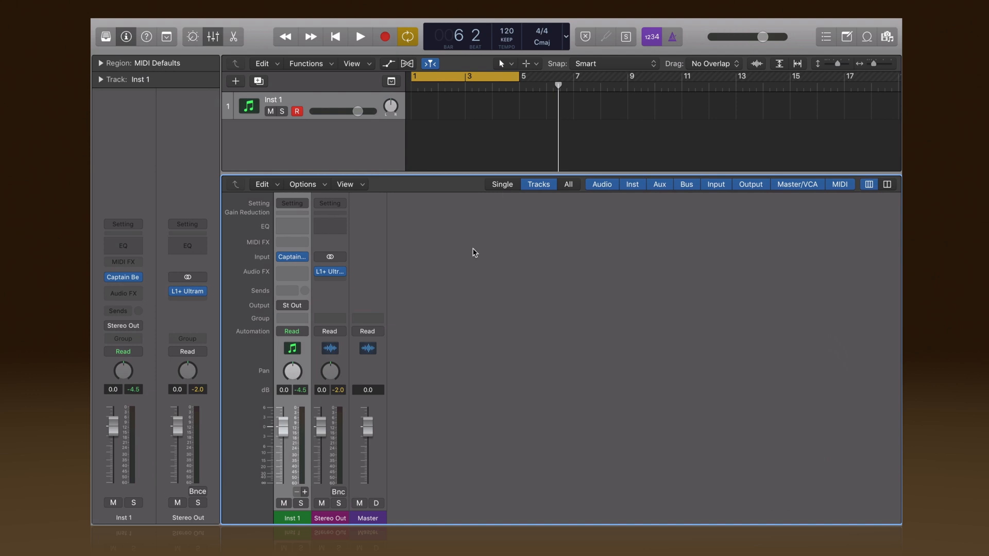
pyautogui.moveTo(305, 495)
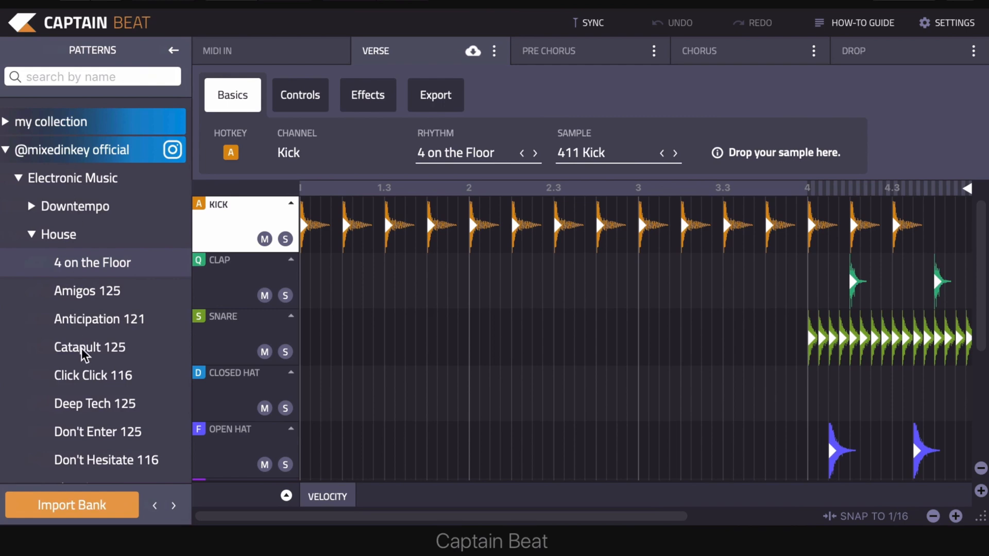
# Load the Catapult 125 House pattern, play the project, and reopen the Captain Beat window.
pyautogui.click(89, 347)
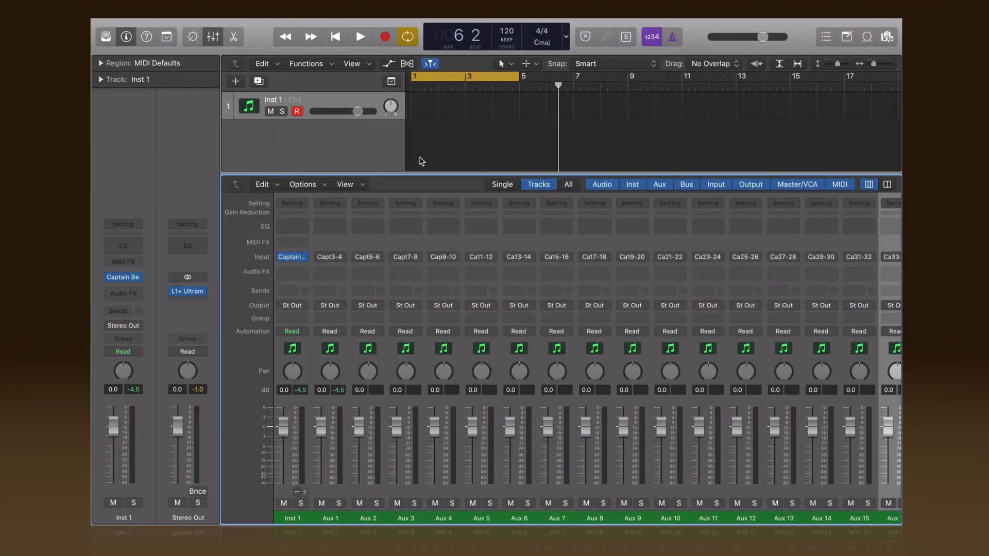
pyautogui.click(360, 36)
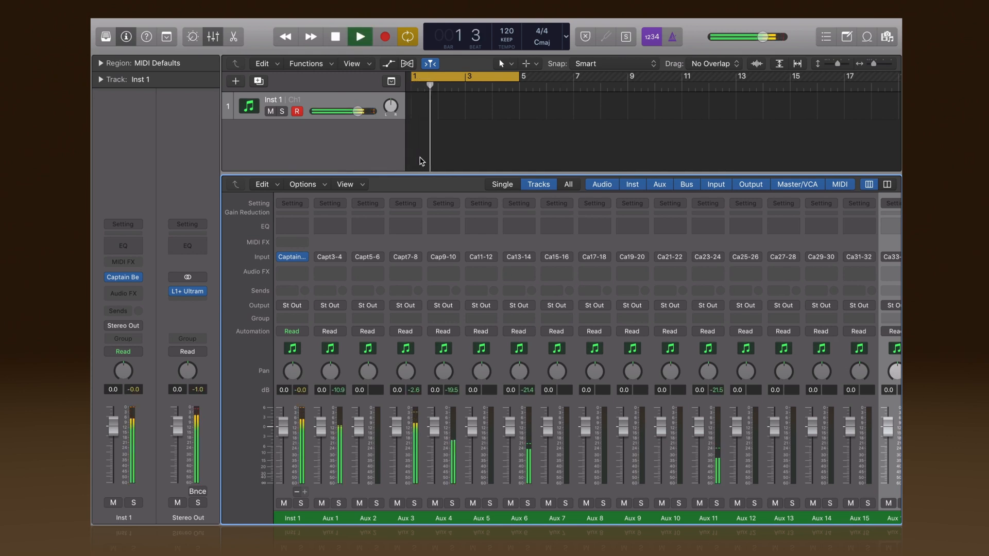
pyautogui.click(283, 503)
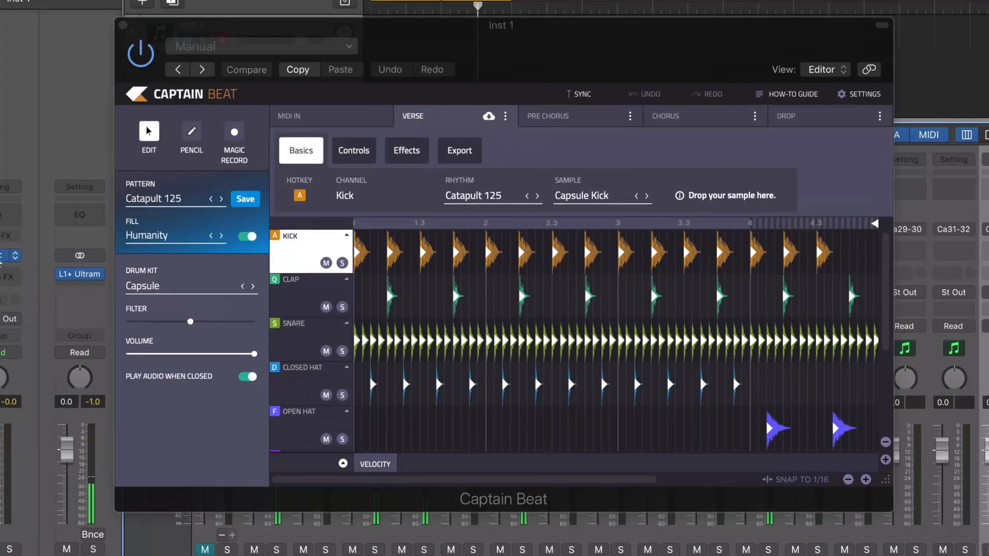
pyautogui.click(866, 93)
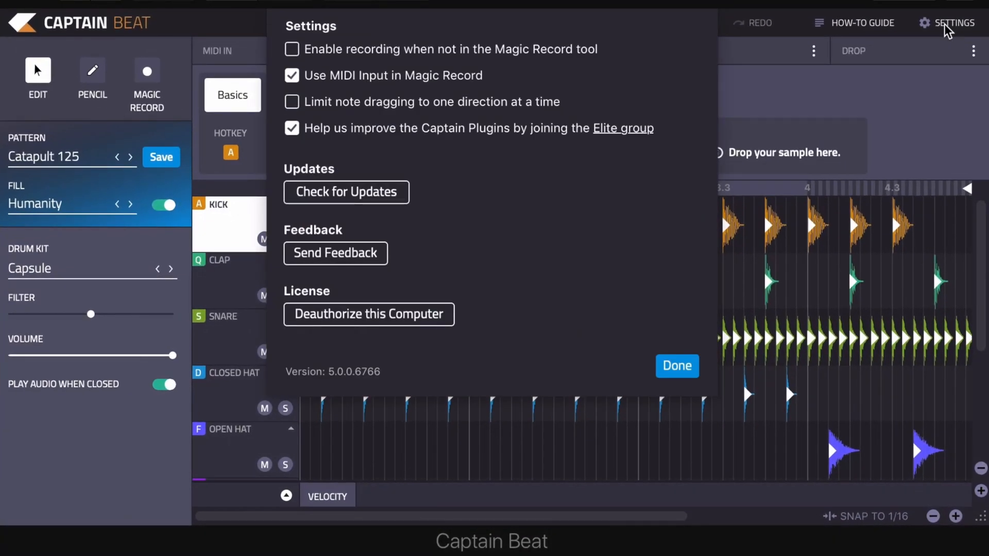
pyautogui.moveTo(586, 60)
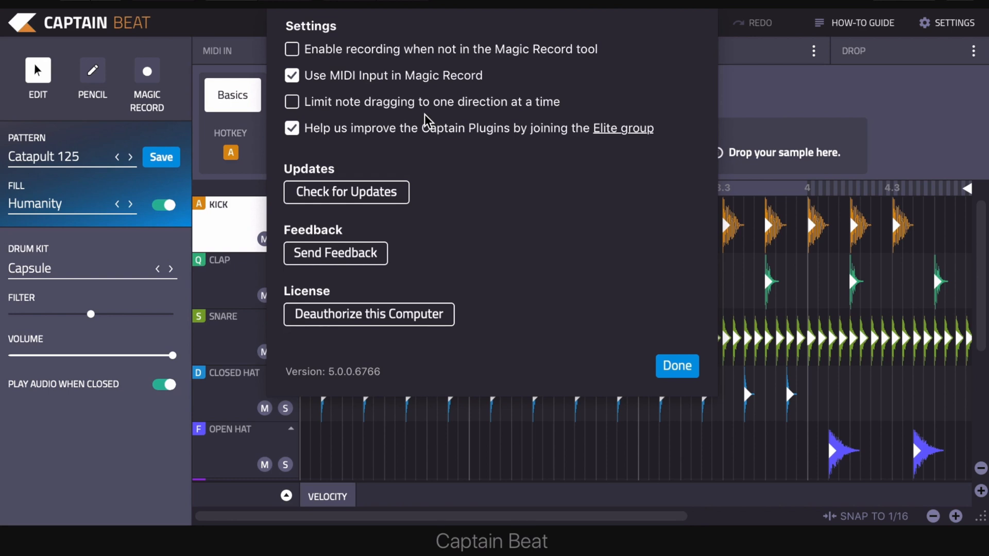
pyautogui.click(677, 366)
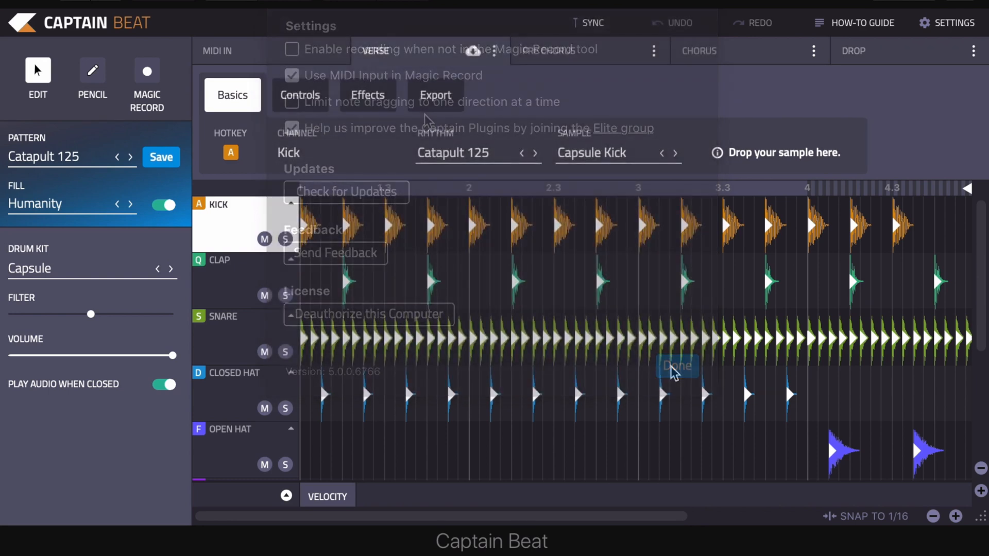